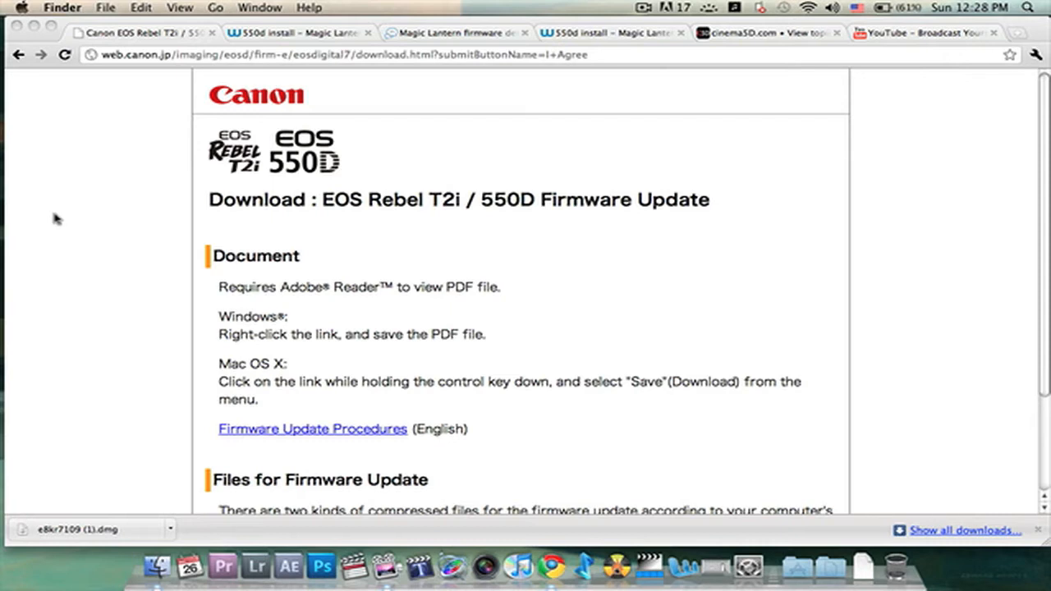
mouse_move(204, 164)
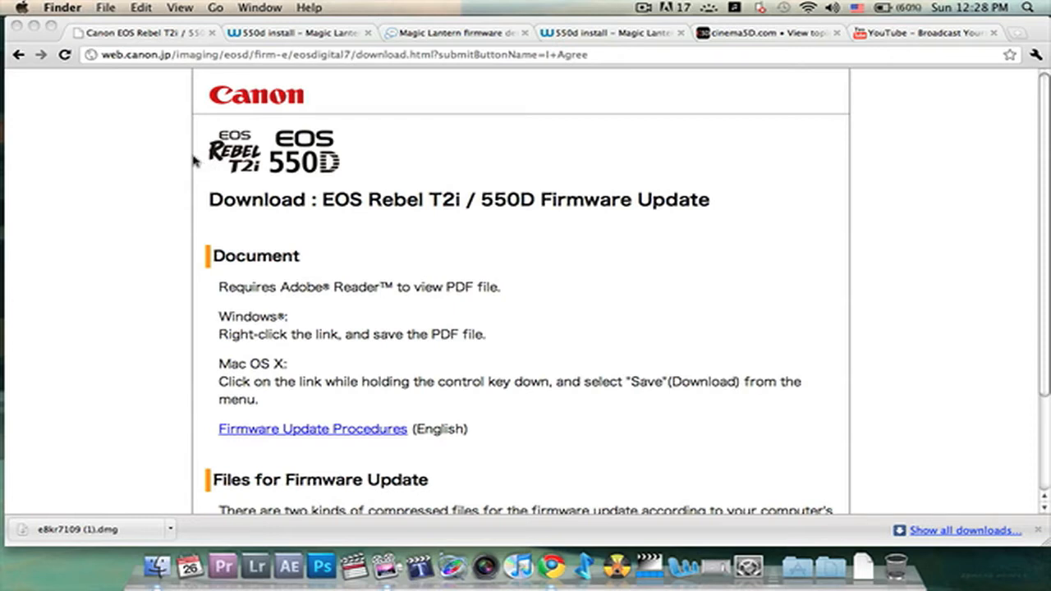
mouse_move(246, 269)
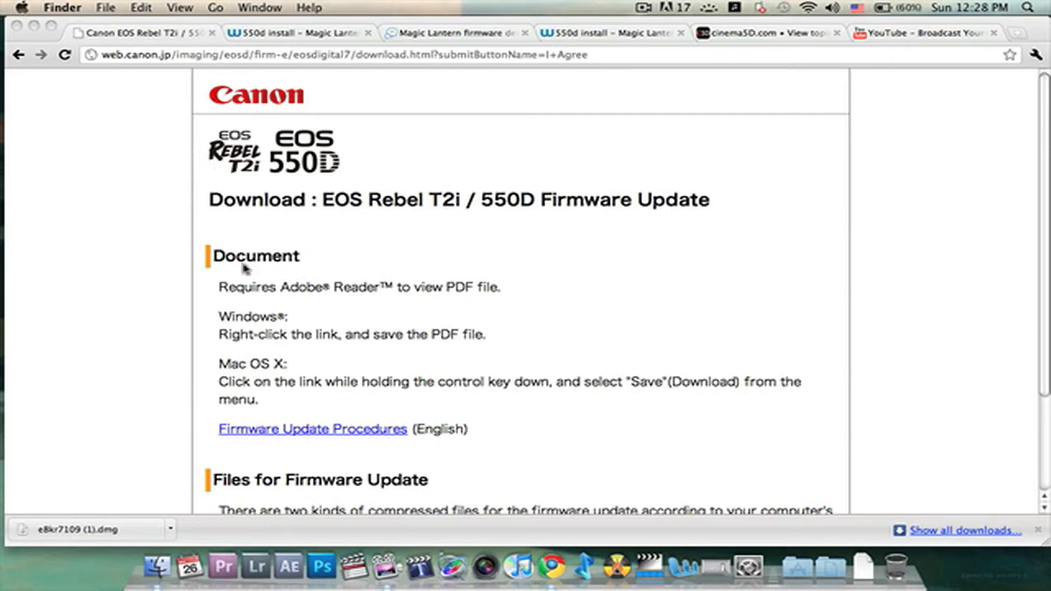
Scroll to Canon's firmware license agreement and accept it with 'I Agree'
scroll("down", 3)
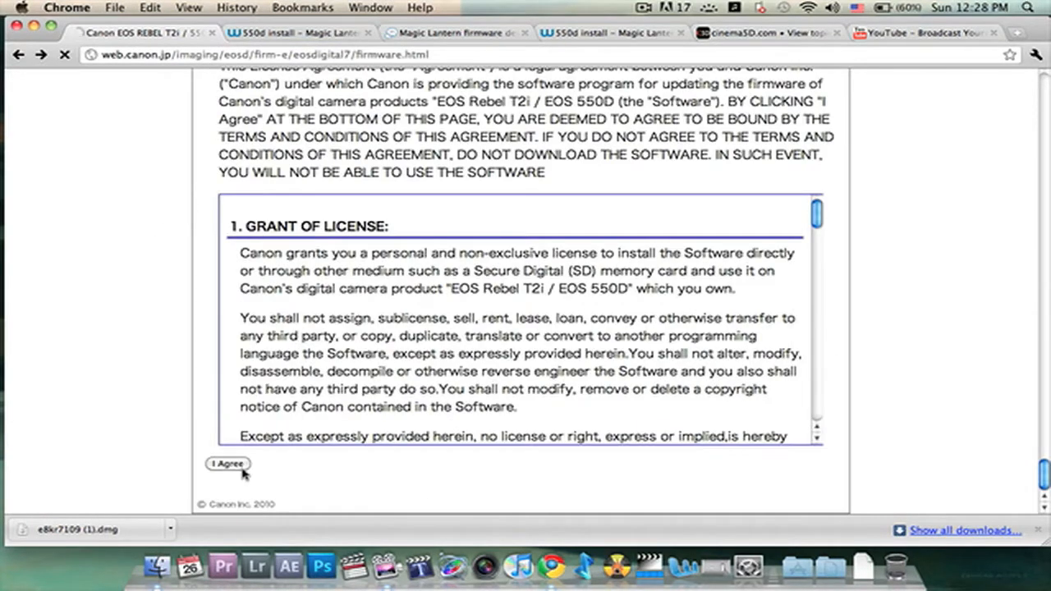
left_click(227, 463)
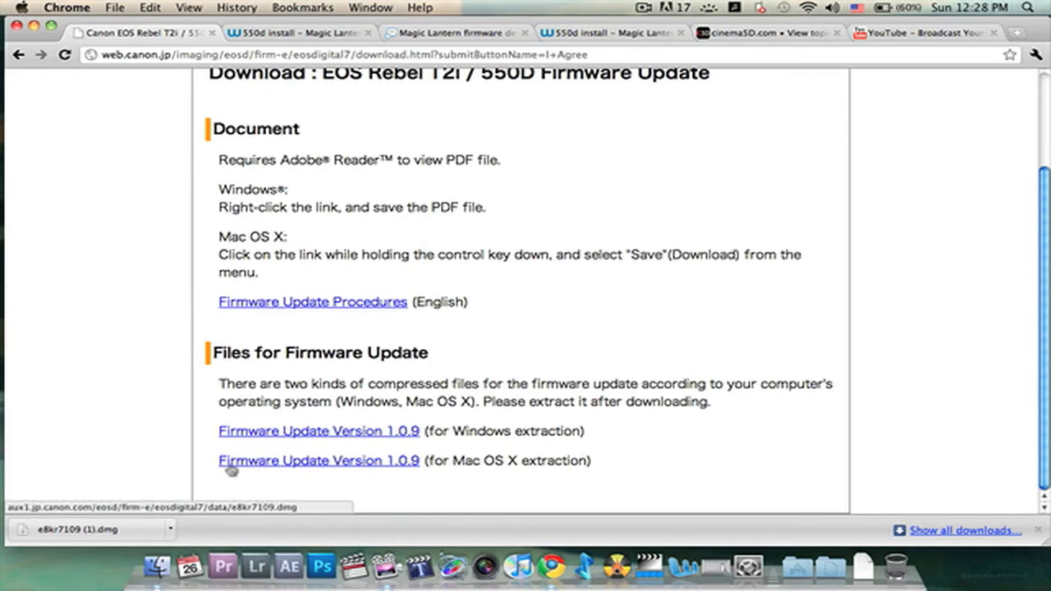
mouse_move(390, 468)
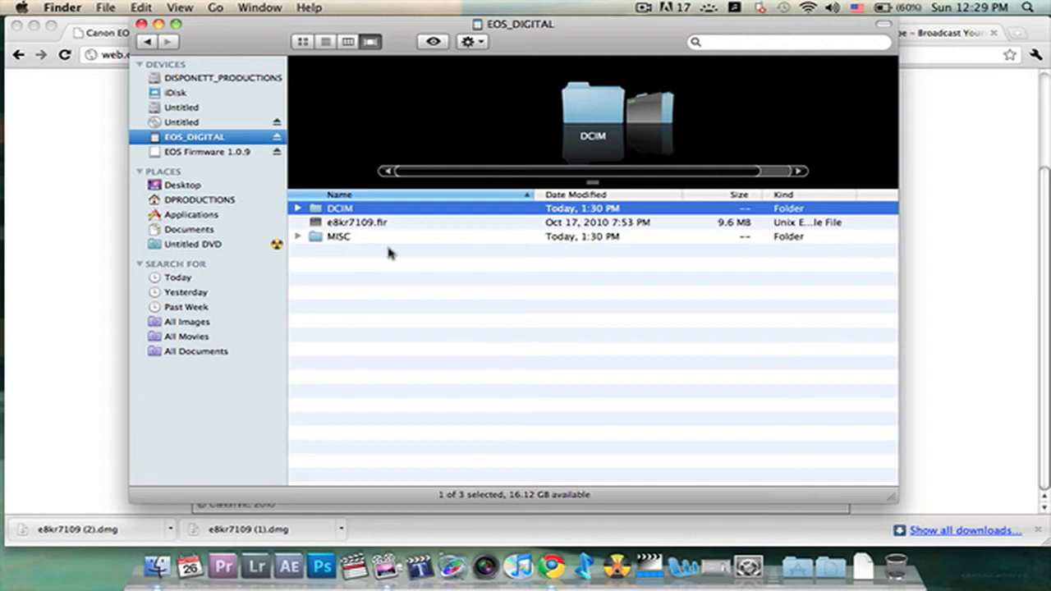
mouse_move(222, 35)
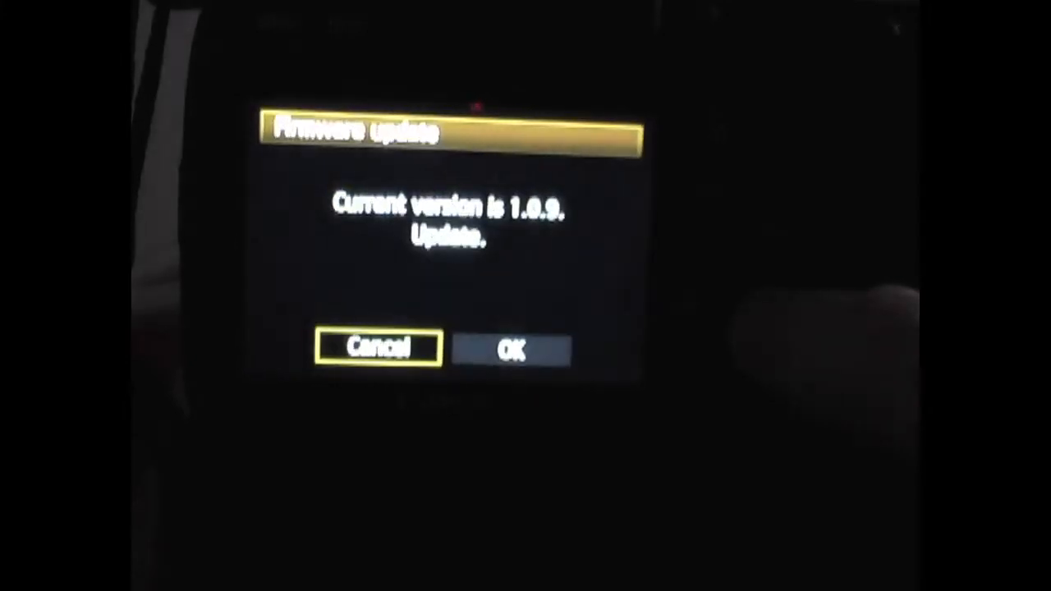
Reinstall firmware 1.0.9 from e8kr7109.fir and acknowledge the completed update
left_click(512, 348)
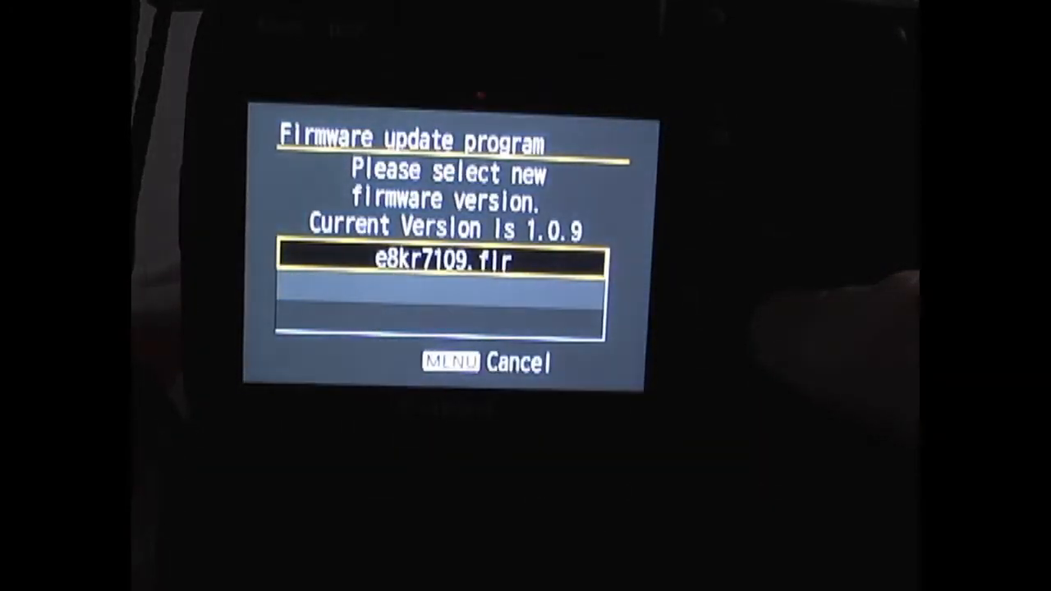
left_click(444, 261)
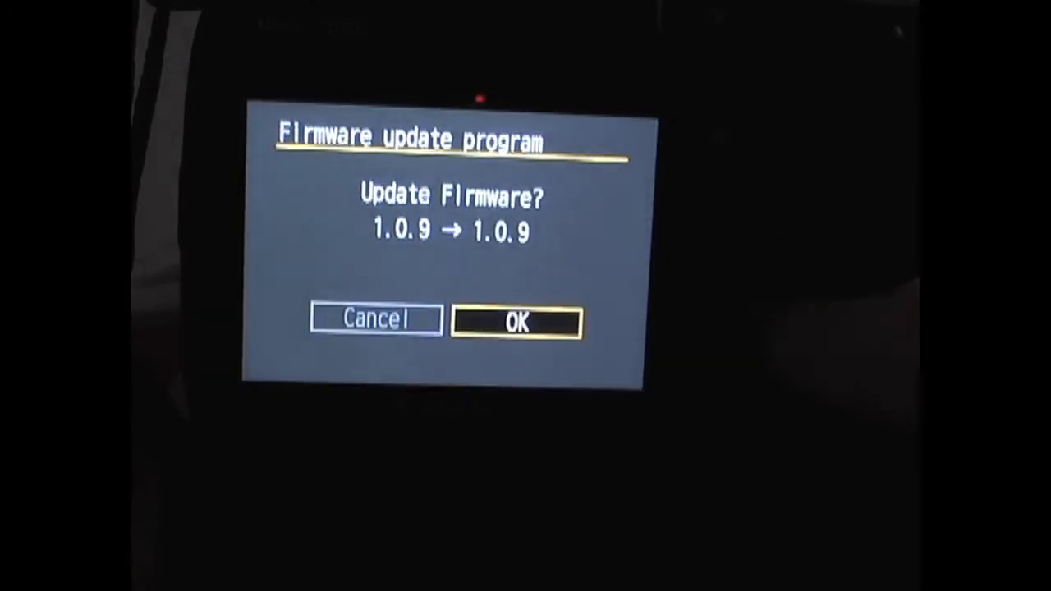
left_click(515, 321)
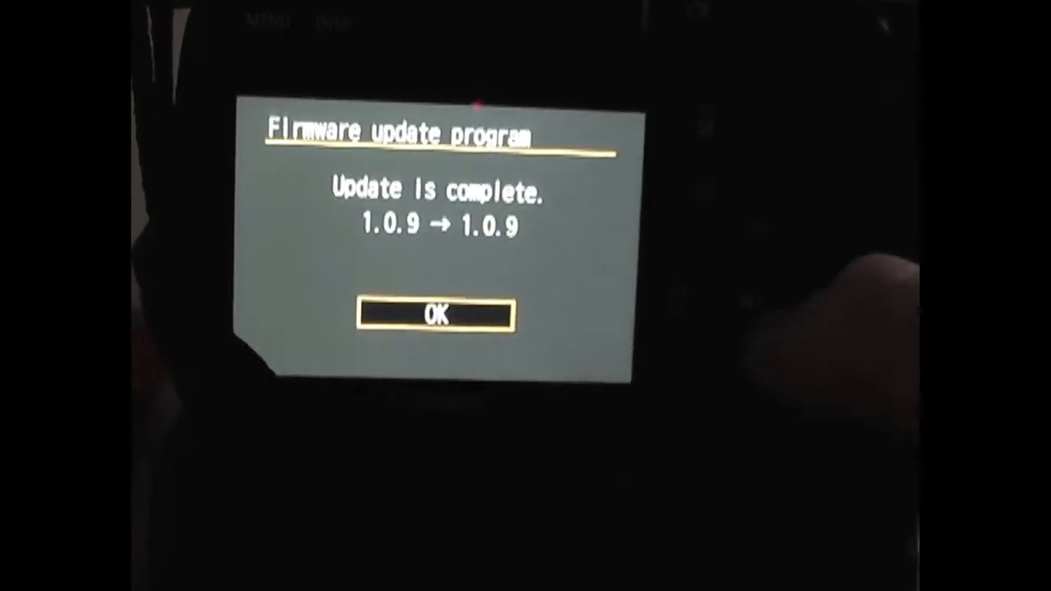
left_click(433, 316)
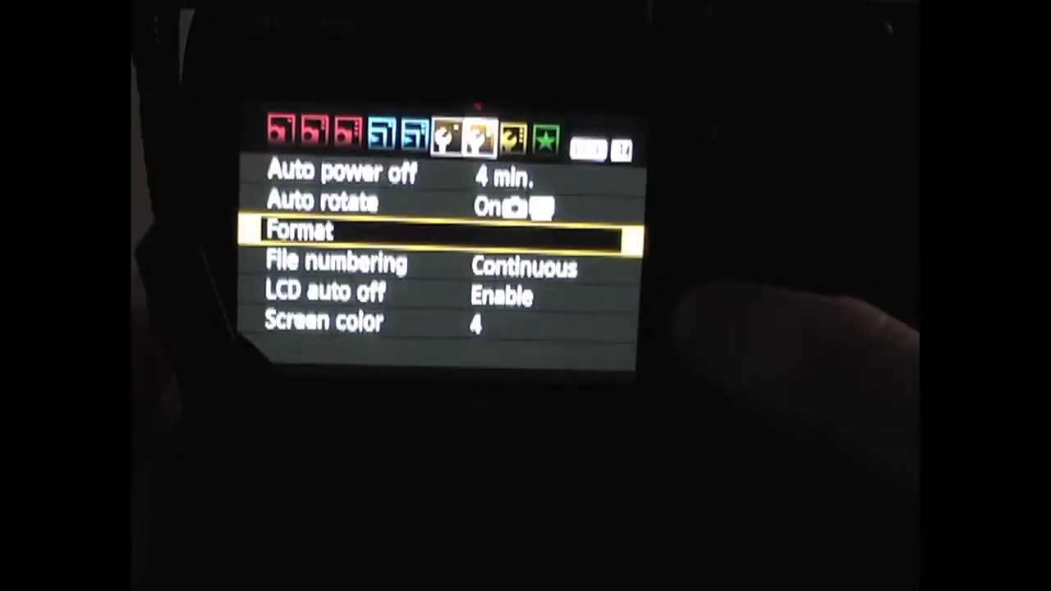
Format the memory card from the camera's Format menu
left_click(328, 230)
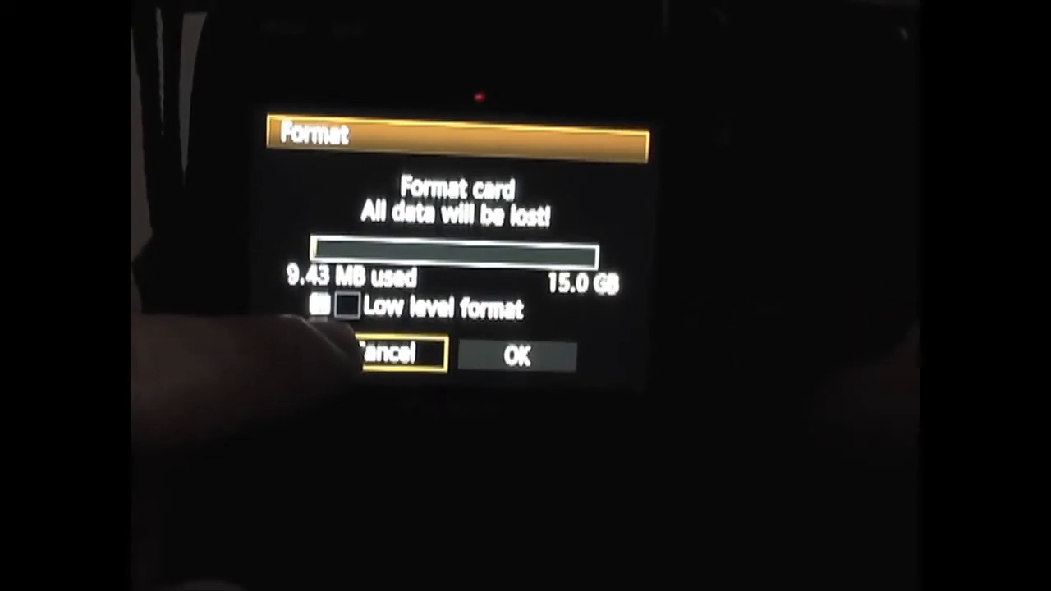
left_click(345, 309)
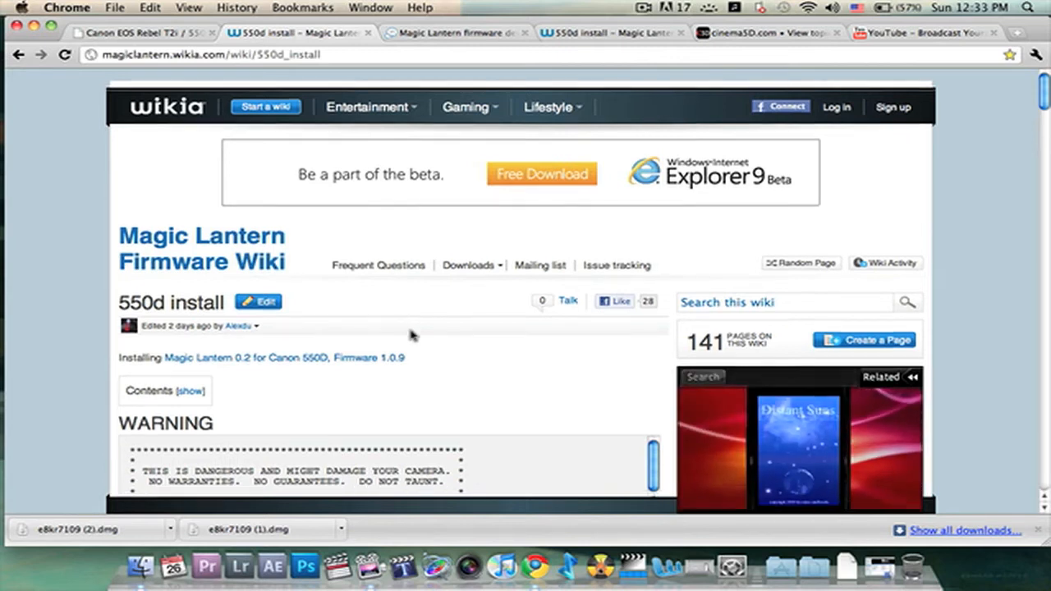
Download the Magic Lantern 550D zip from the wiki and reveal it in Finder
scroll("down", 3)
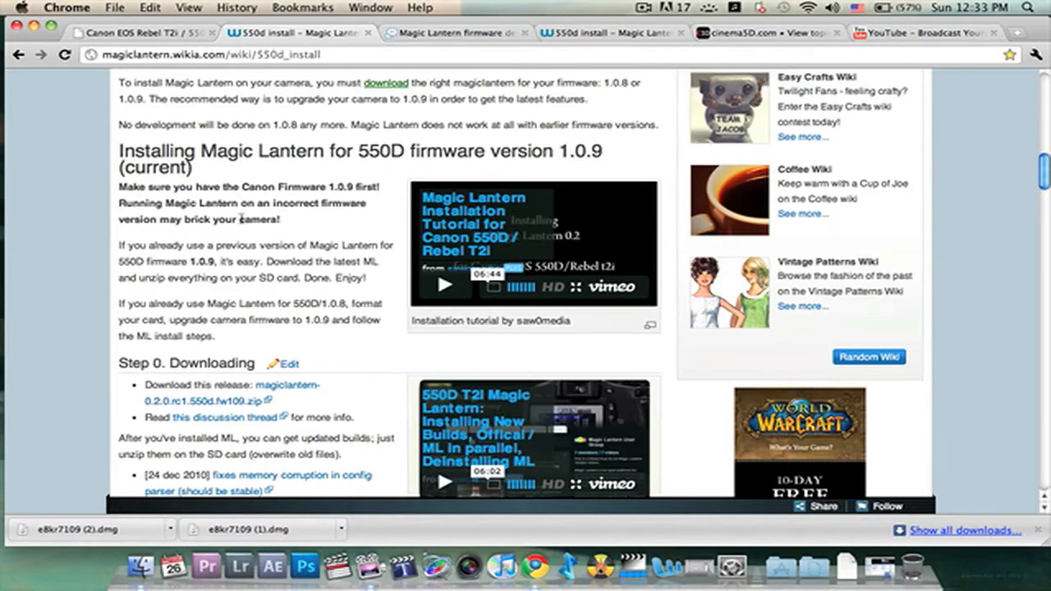
mouse_move(483, 158)
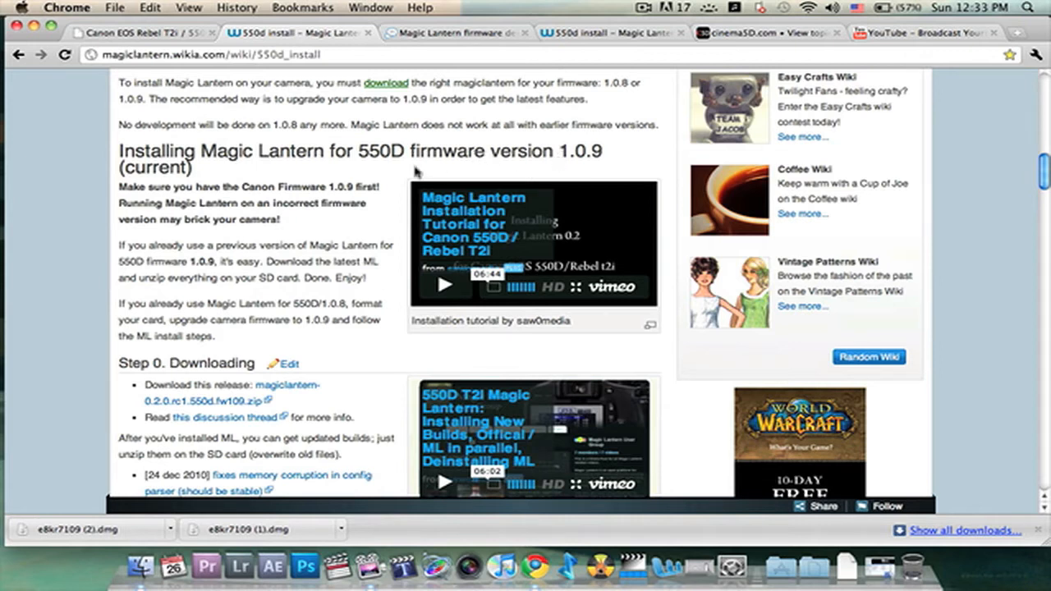
scroll("down", 3)
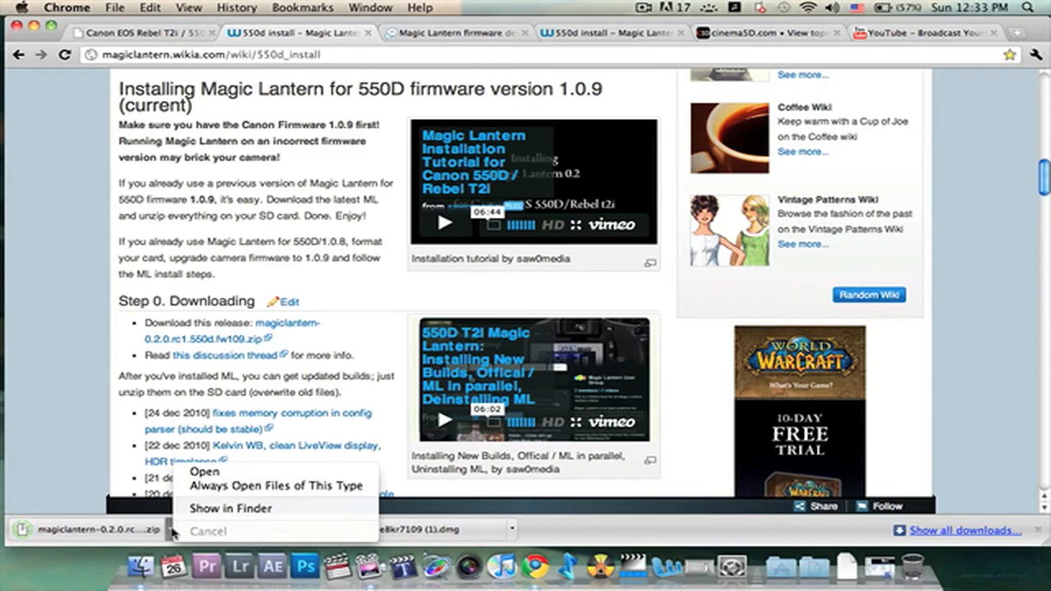
left_click(230, 509)
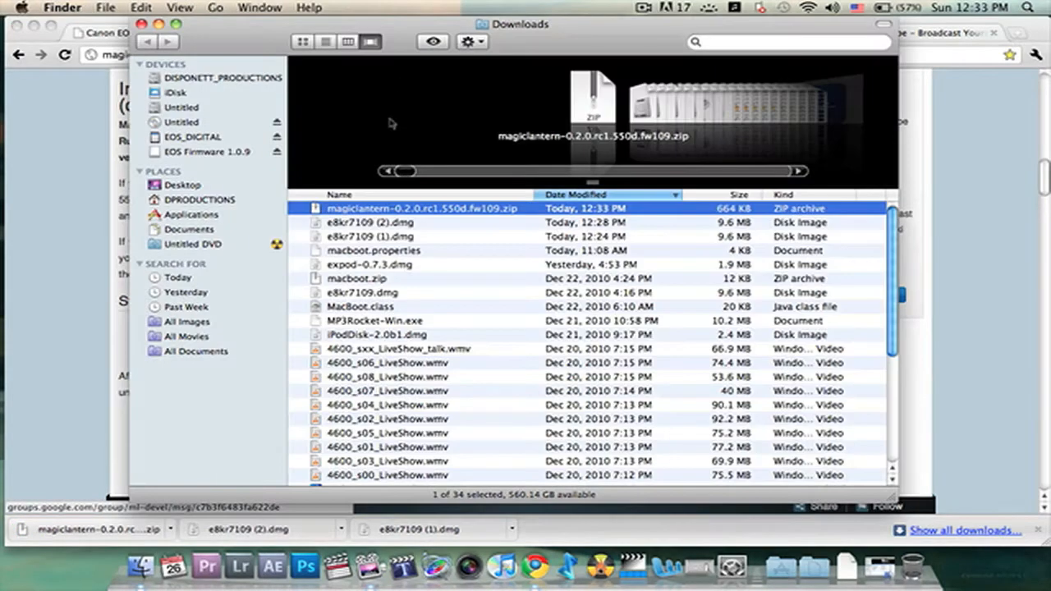
Unpack the Magic Lantern zip and copy magiclantern.fir onto the EOS_DIGITAL card
double_click(421, 207)
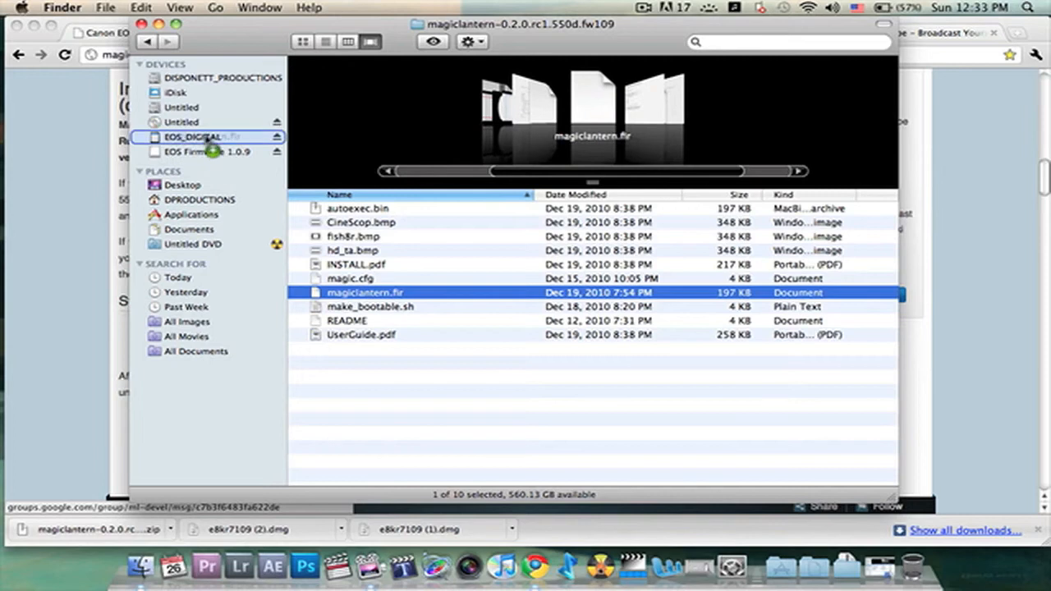
left_click(195, 136)
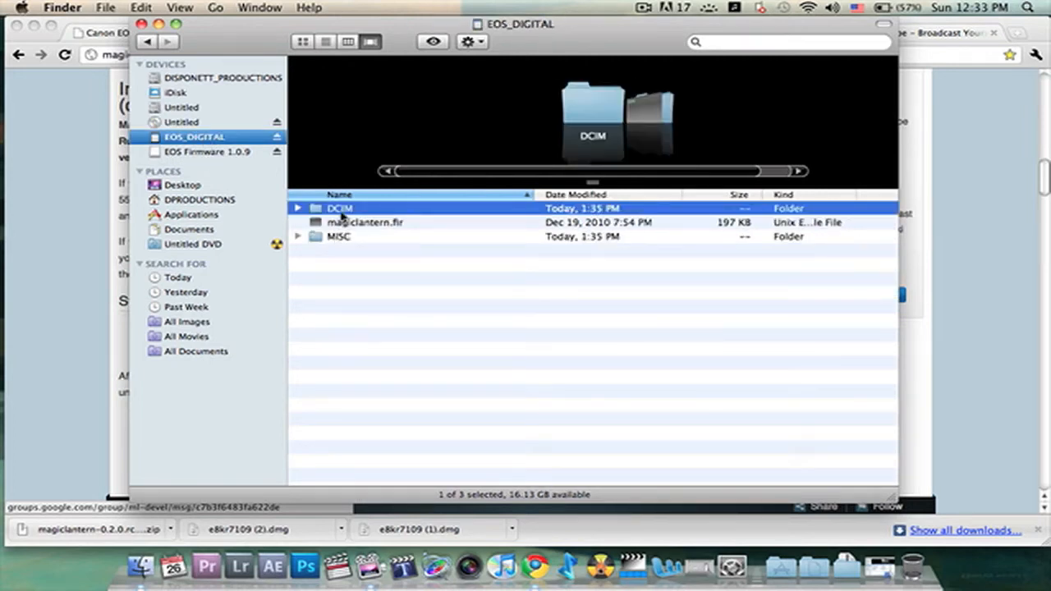
mouse_move(342, 250)
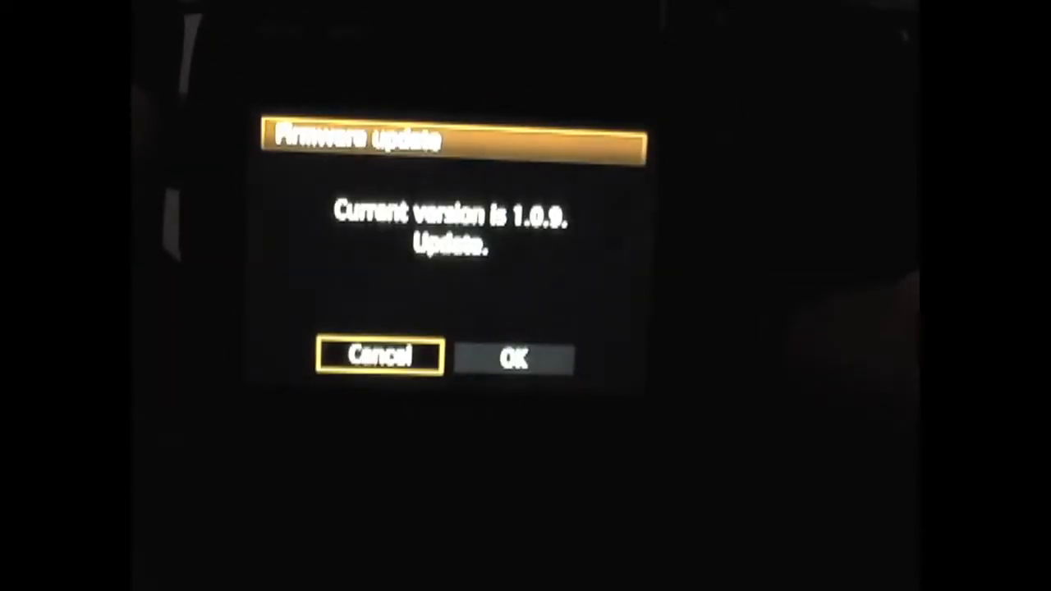
Run the firmware update with the Magic Lantern file, then low-level format the card
left_click(512, 358)
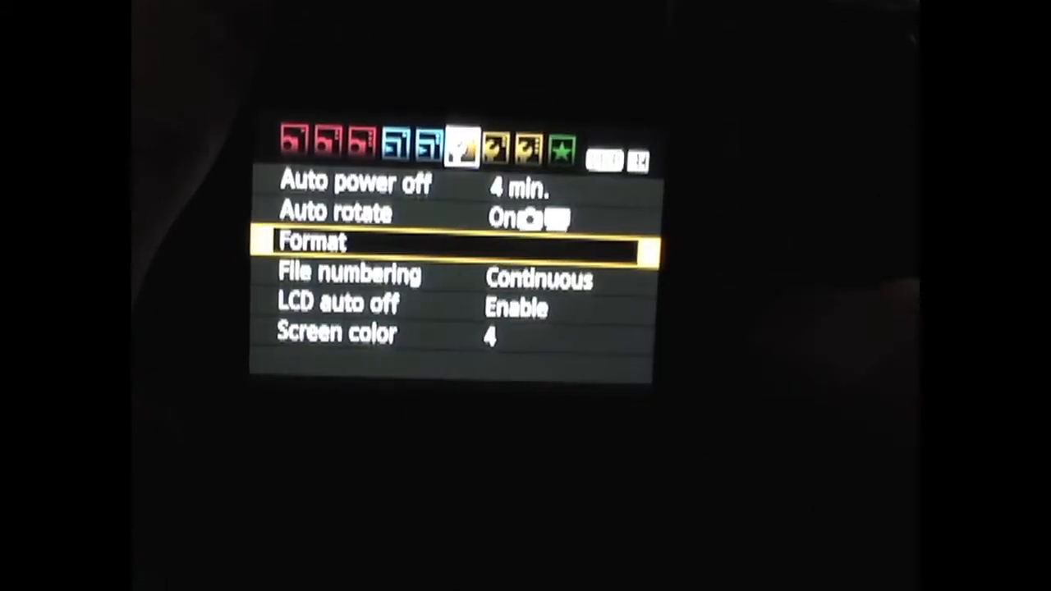
left_click(310, 239)
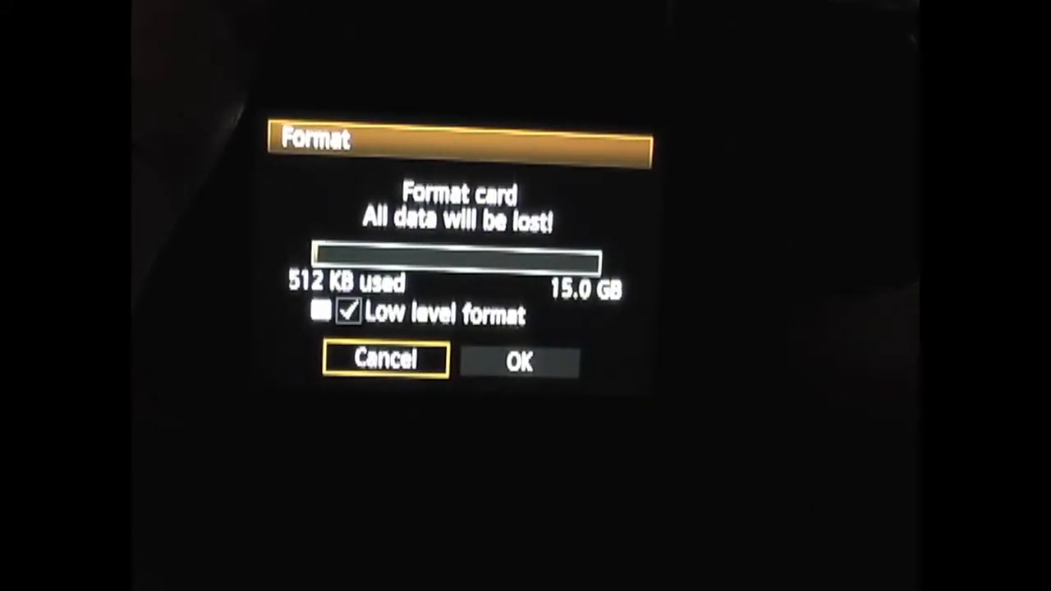
left_click(519, 361)
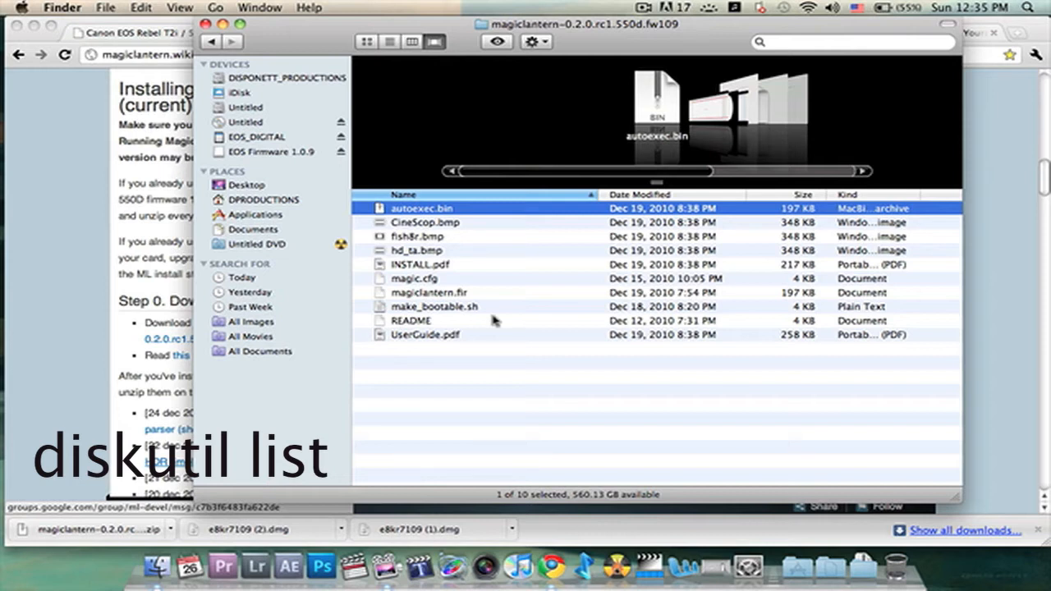
mouse_move(270, 29)
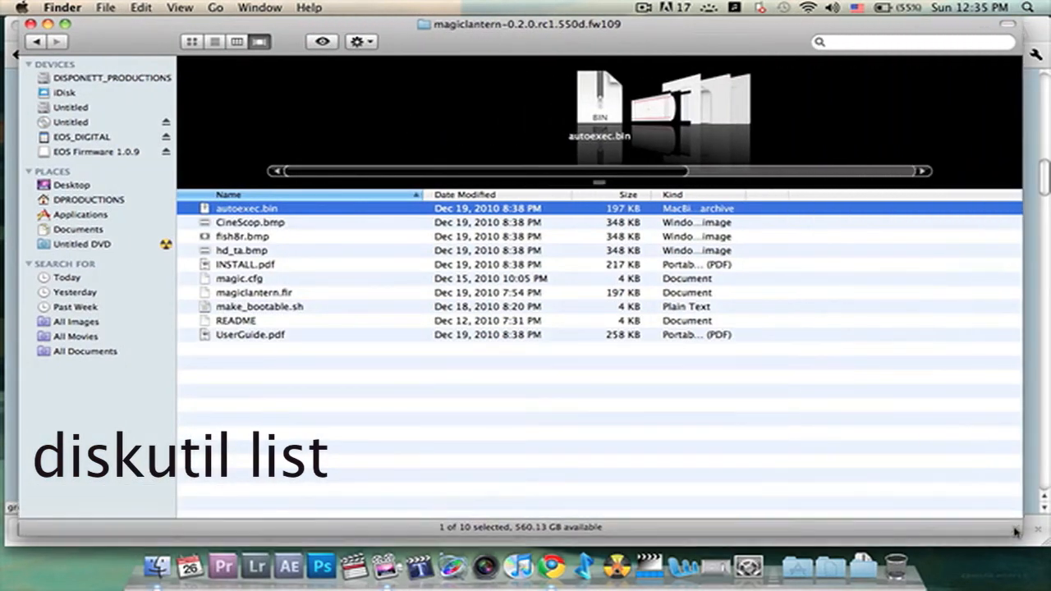
Launch Terminal via Spotlight by searching 'ter'
left_click(1027, 7)
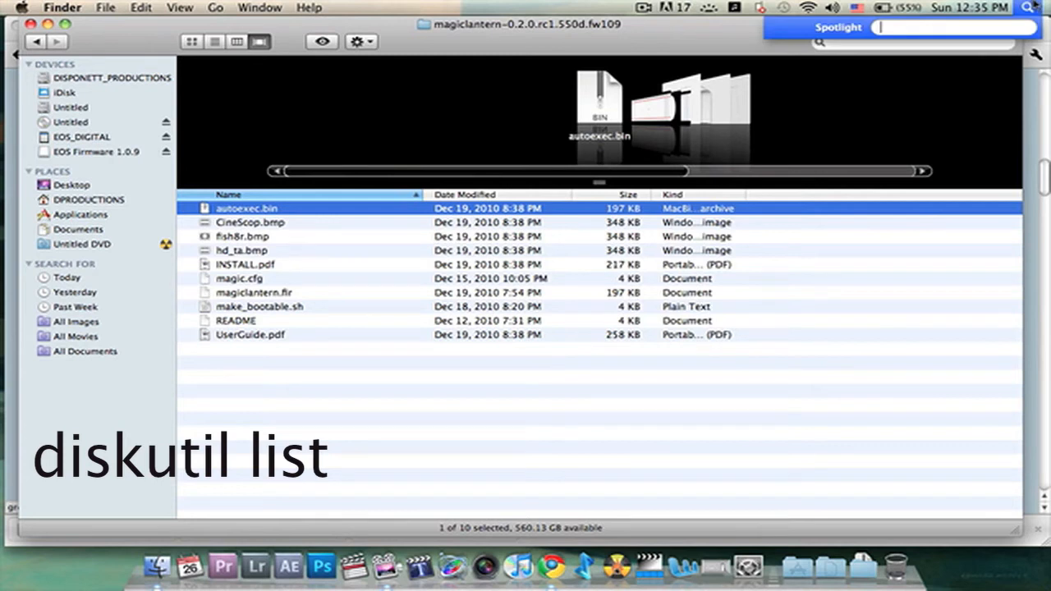
type("ter")
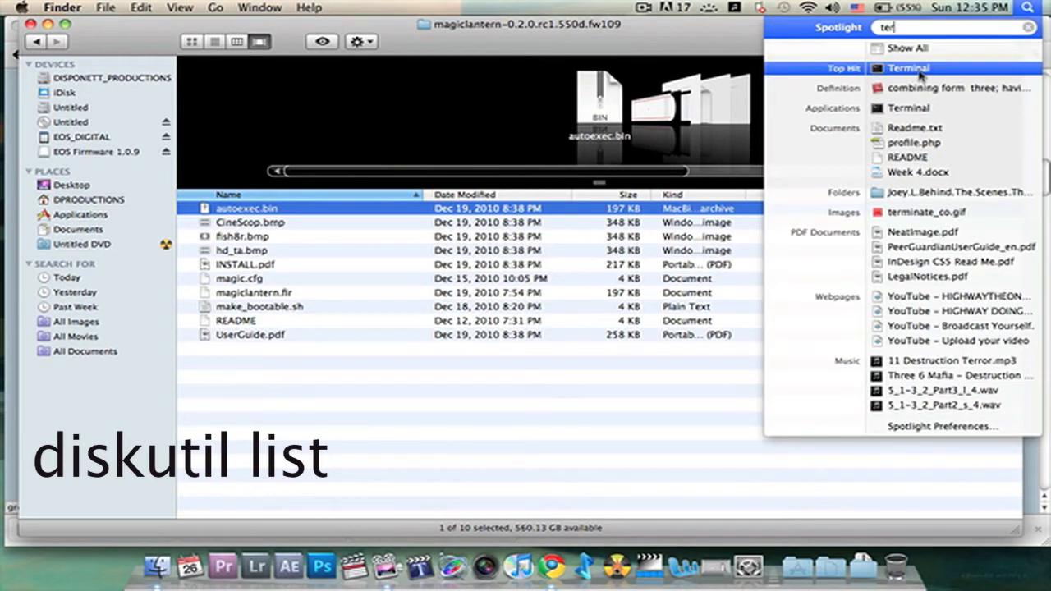
left_click(908, 69)
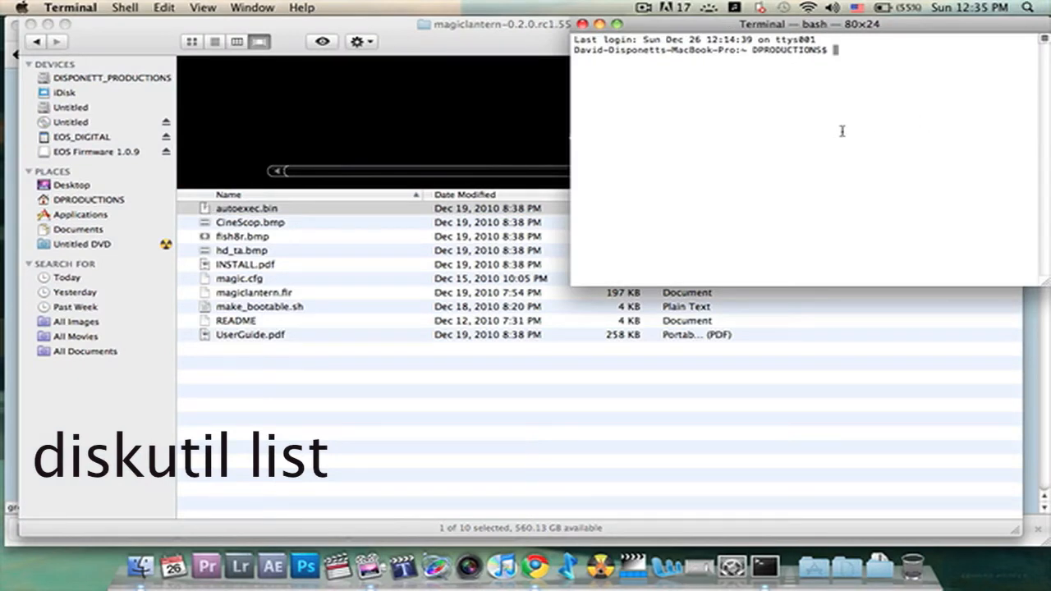
Run 'diskutil list' to show the connected disks including EOS_DIGITAL
type("disku")
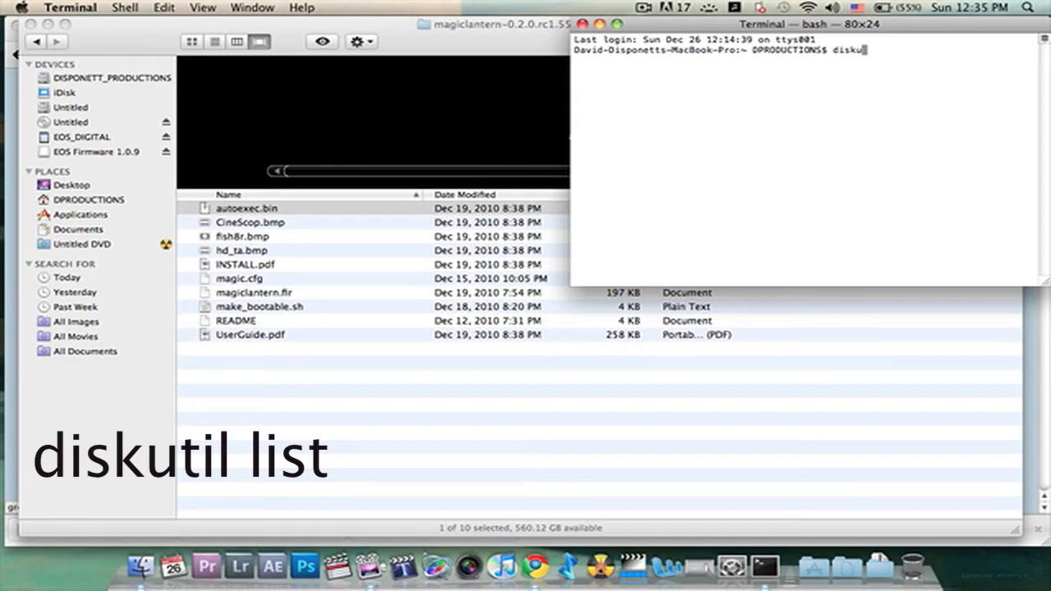
type("til")
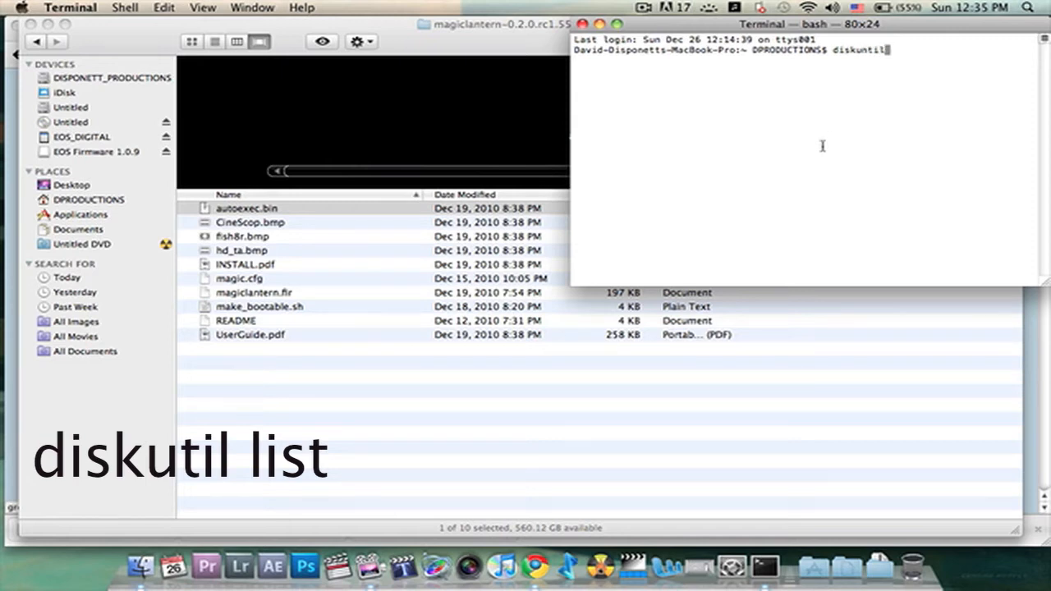
type("list")
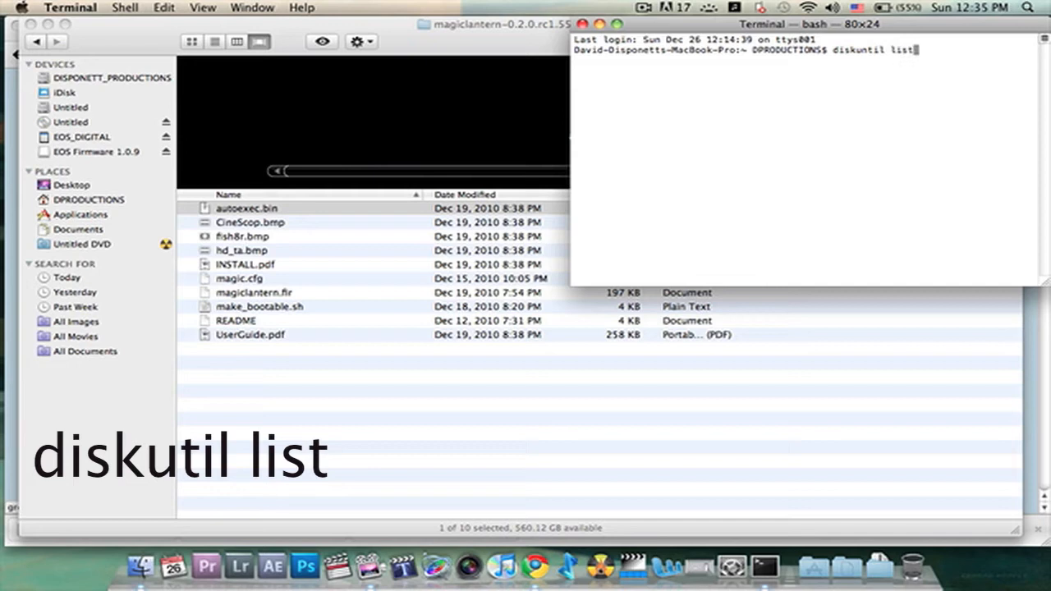
key("Return")
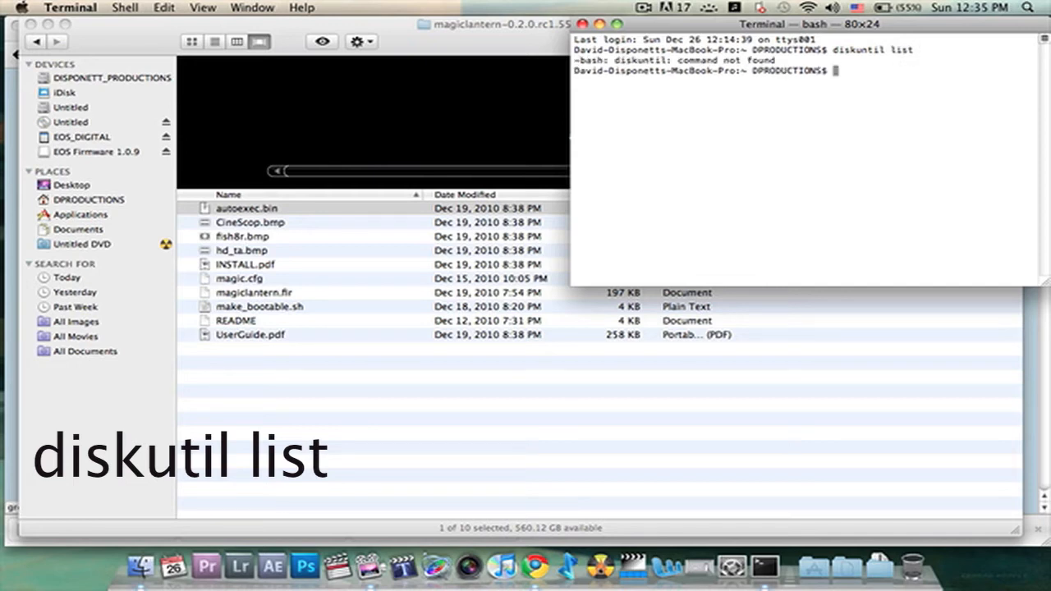
type("disk")
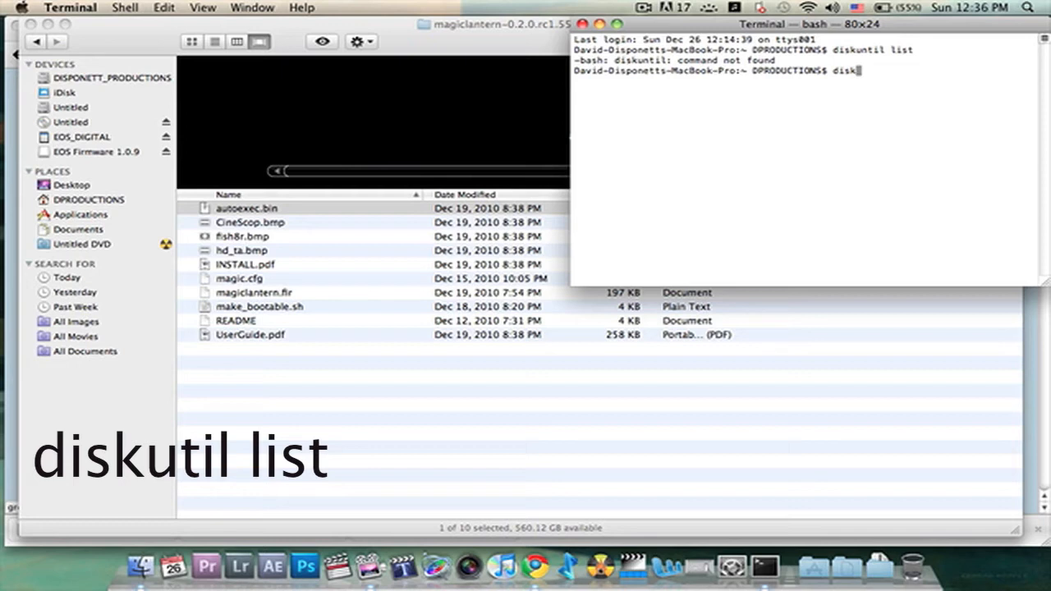
type("util list")
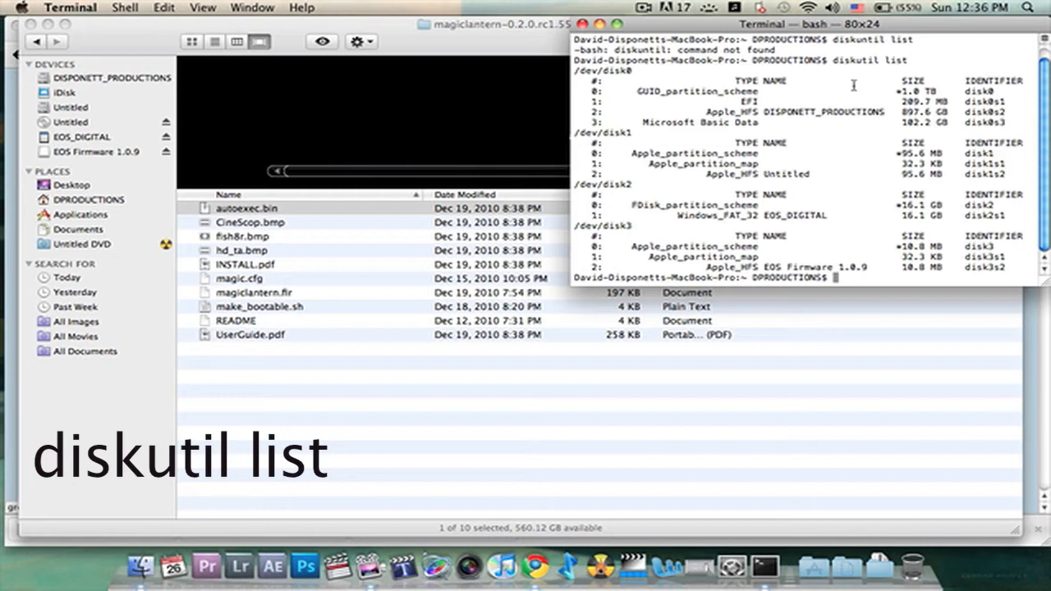
mouse_move(1008, 261)
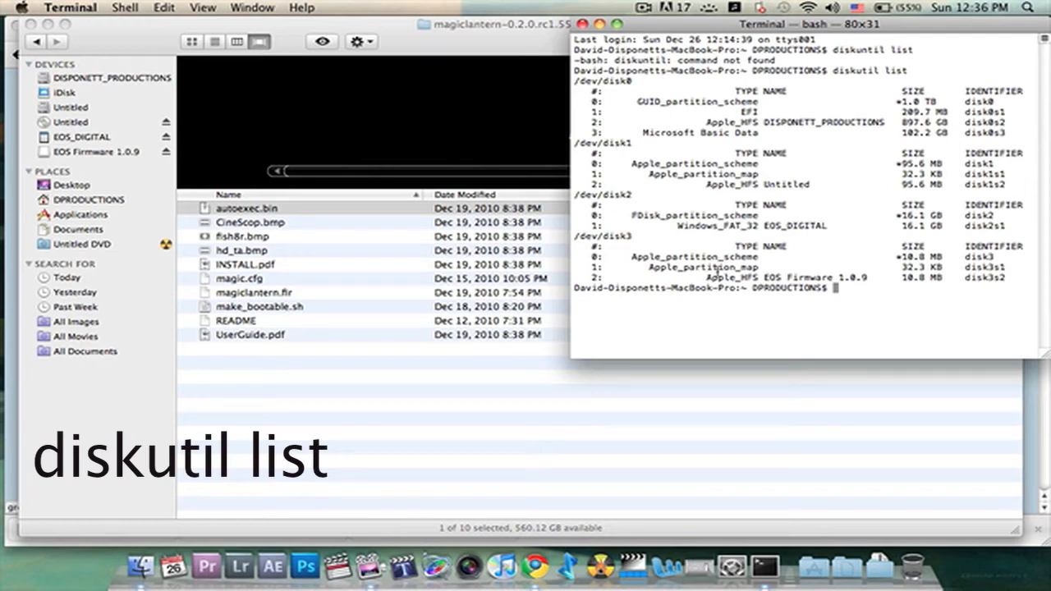
mouse_move(716, 271)
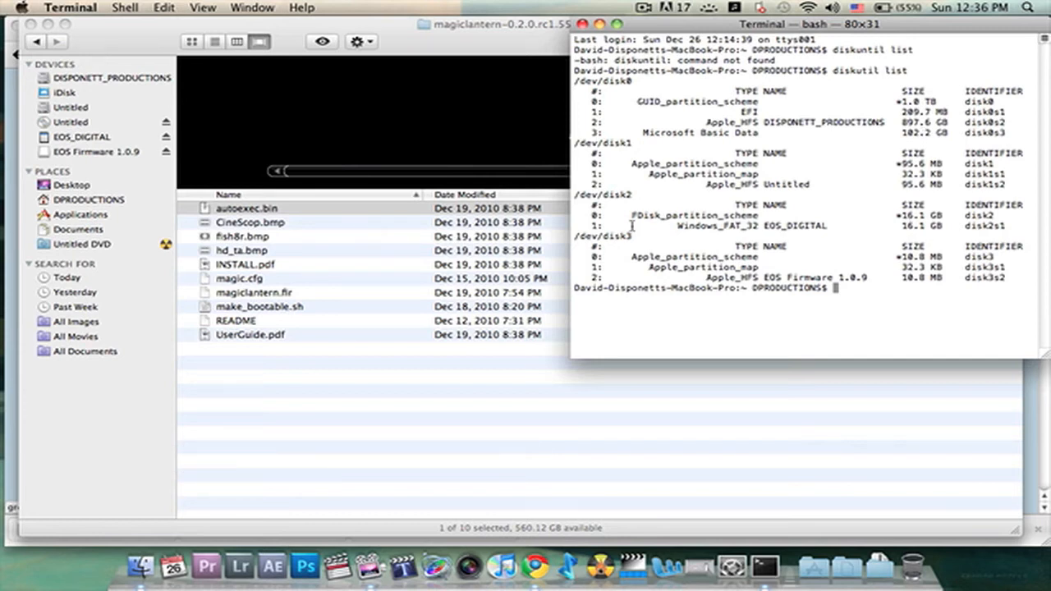
mouse_move(620, 214)
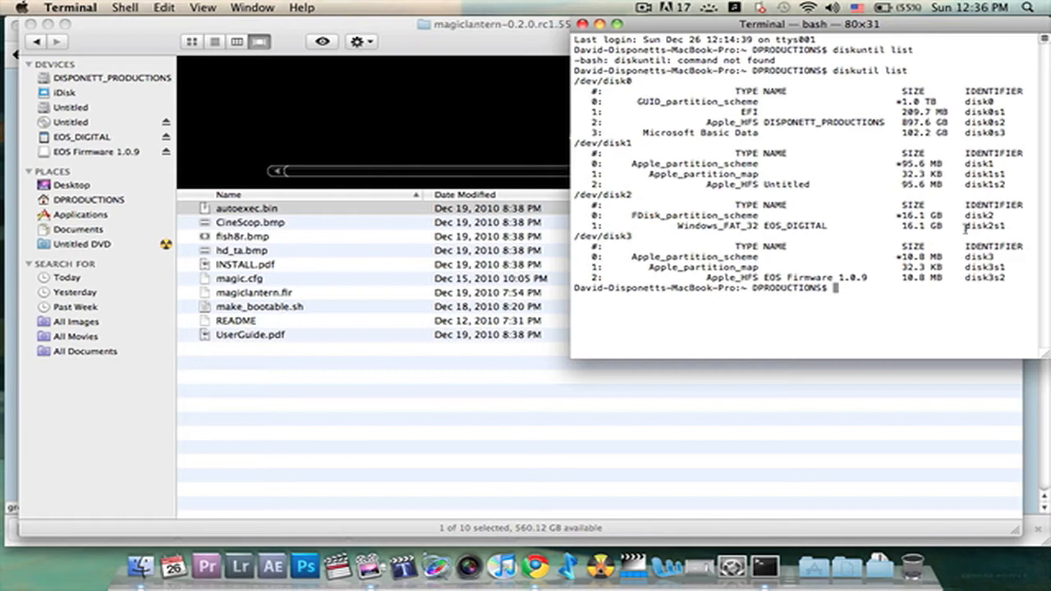
Copy the EOS_DIGITAL card's identifier disk2s1 from the listing
double_click(986, 227)
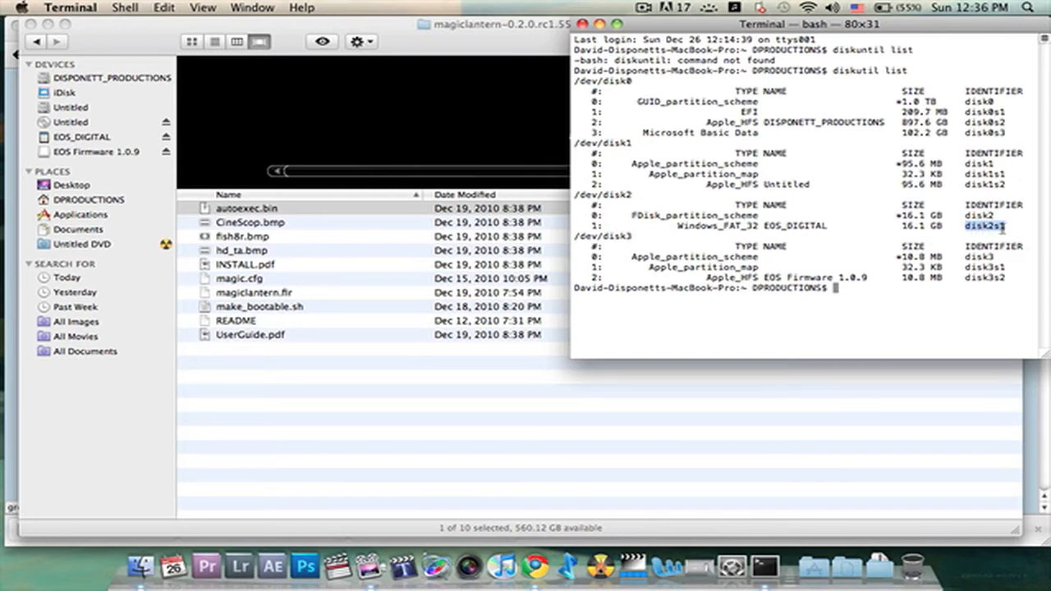
right_click(1002, 226)
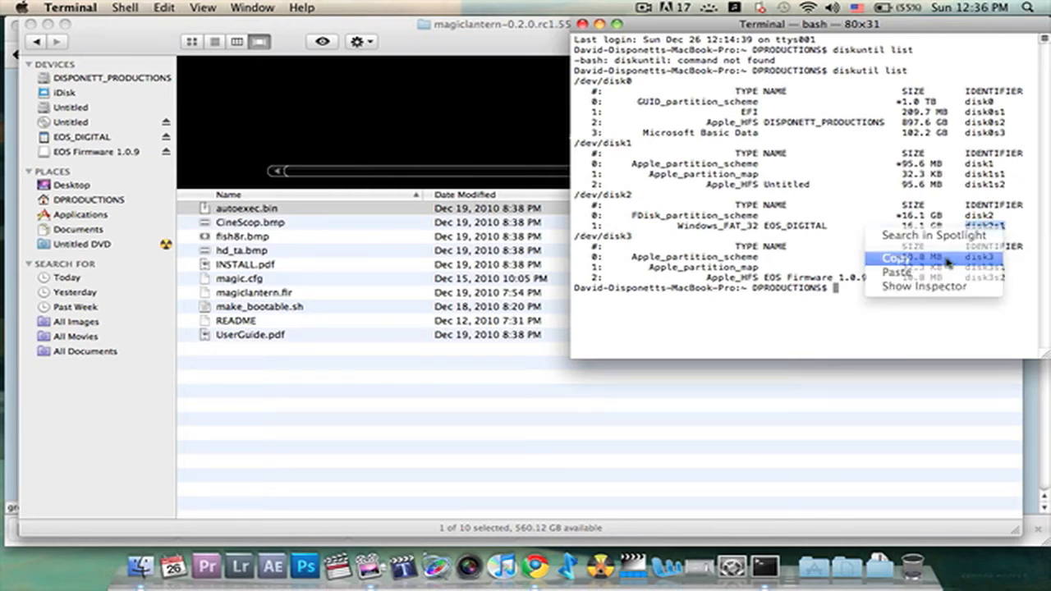
left_click(895, 256)
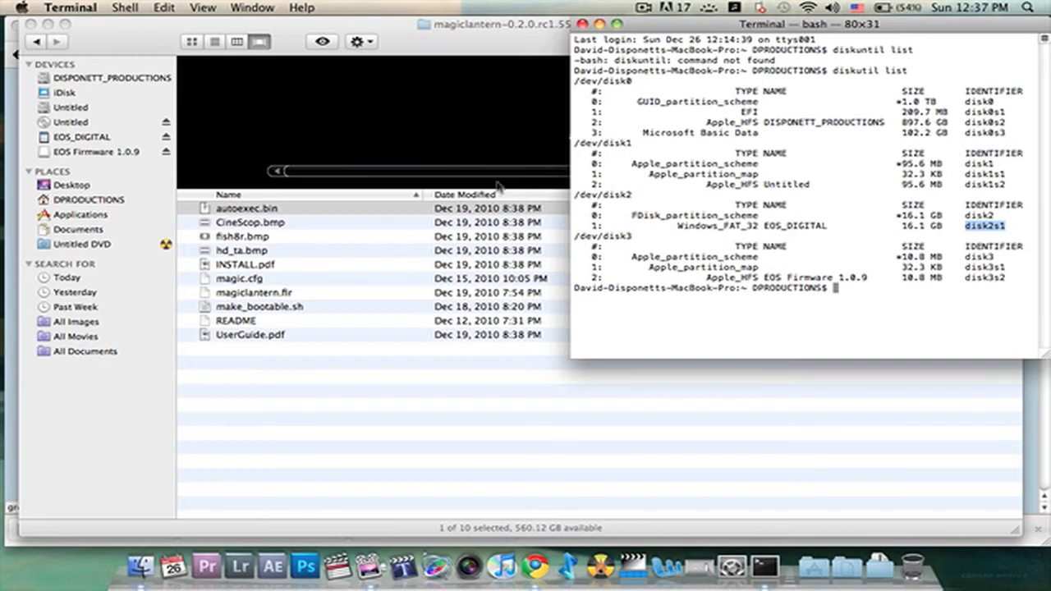
Open make_bootable.sh from the Magic Lantern folder in TextEdit
left_click(246, 207)
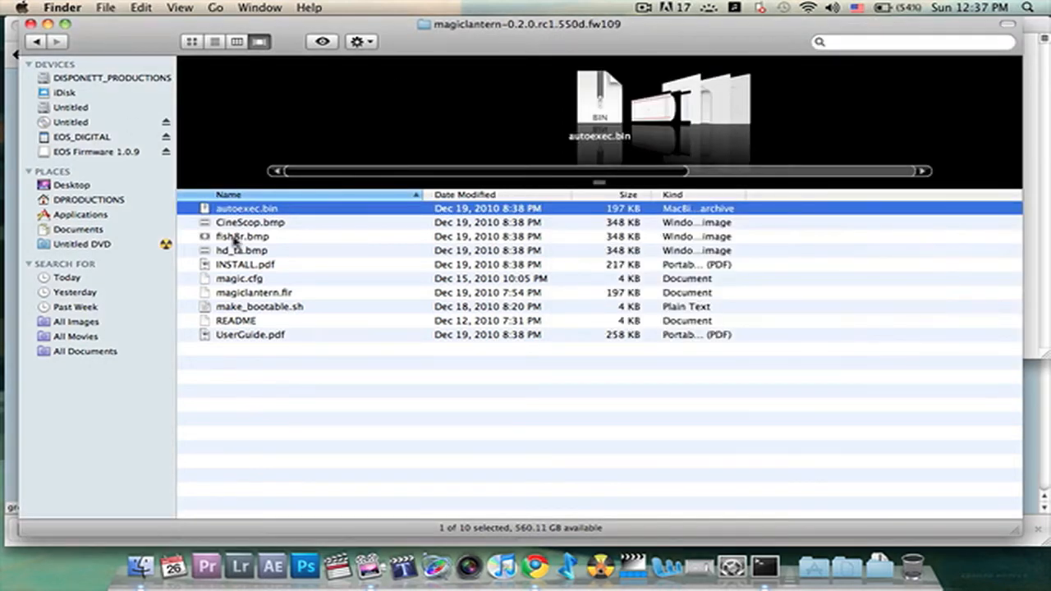
mouse_move(151, 226)
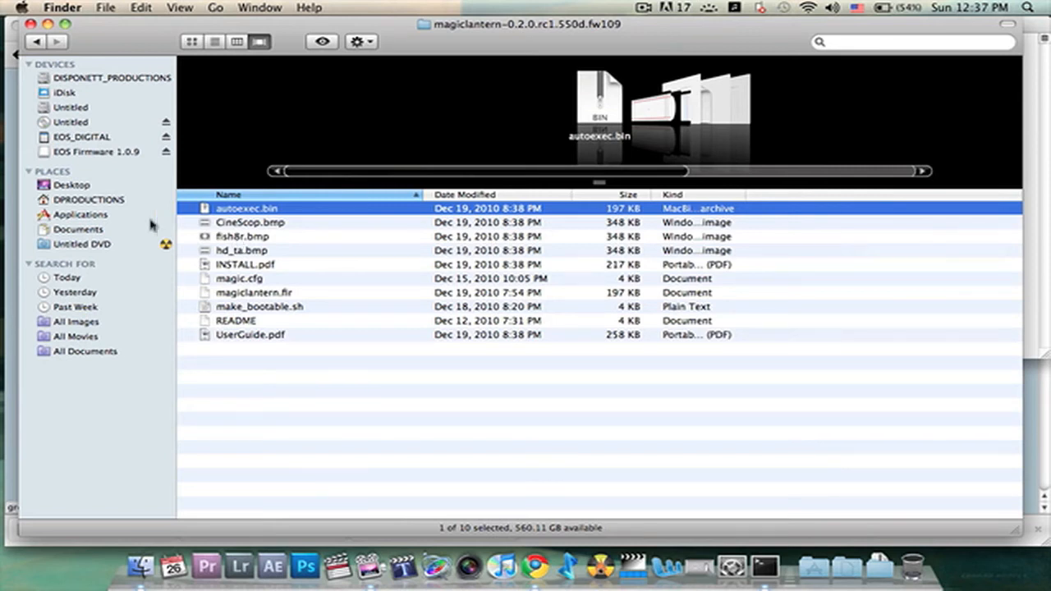
mouse_move(327, 312)
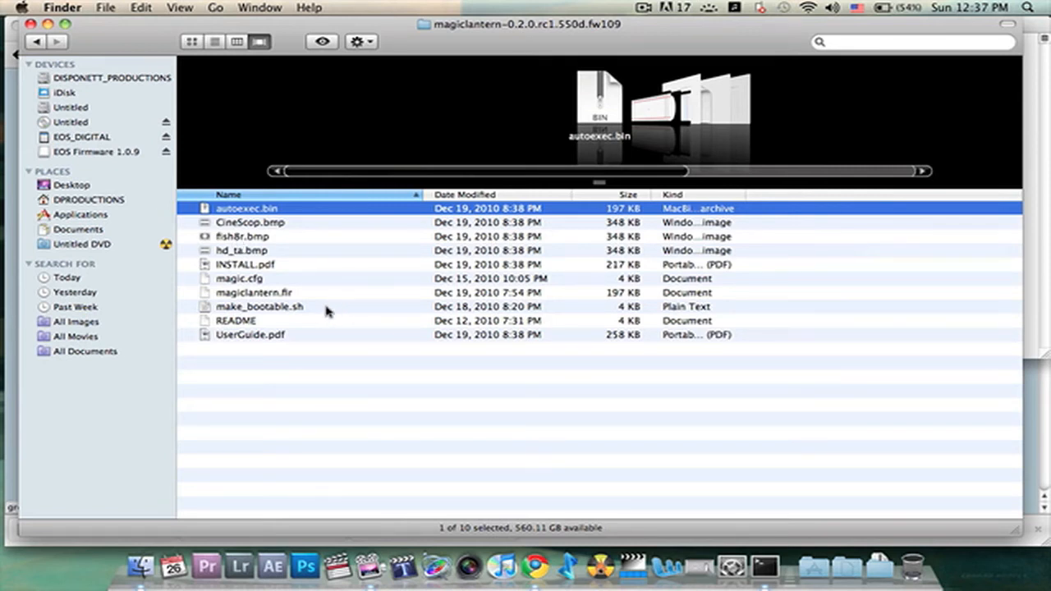
left_click(260, 307)
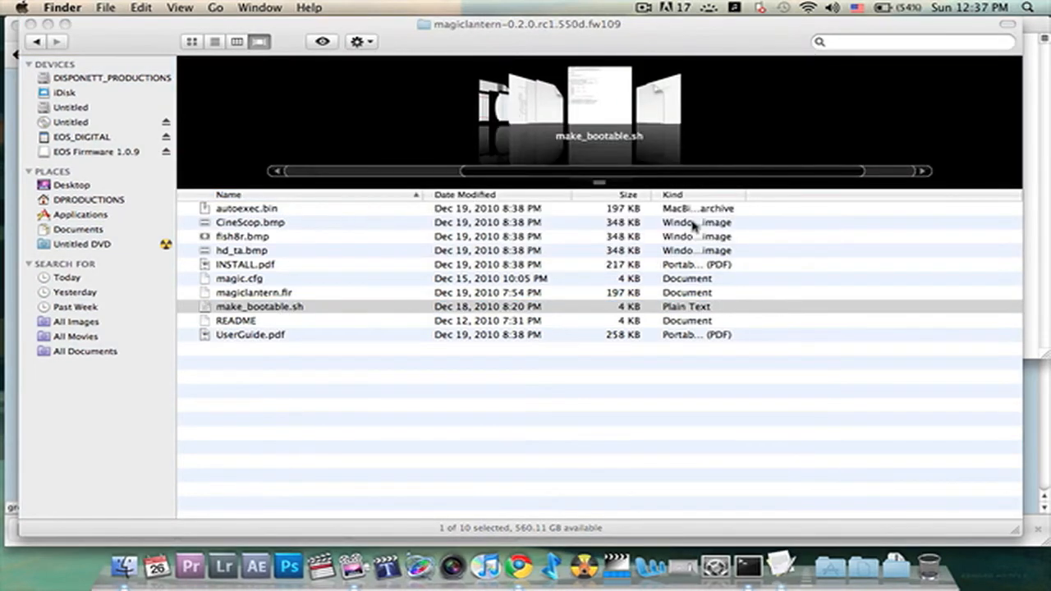
left_click(259, 307)
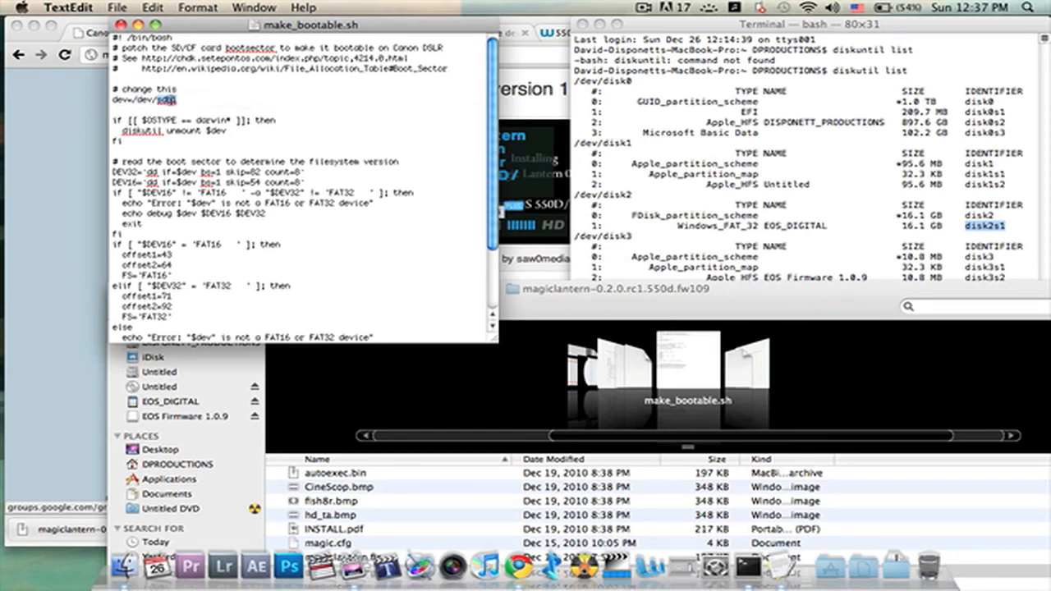
Paste disk2s1 so the script's device line reads dev=/dev/disk2s1
right_click(164, 98)
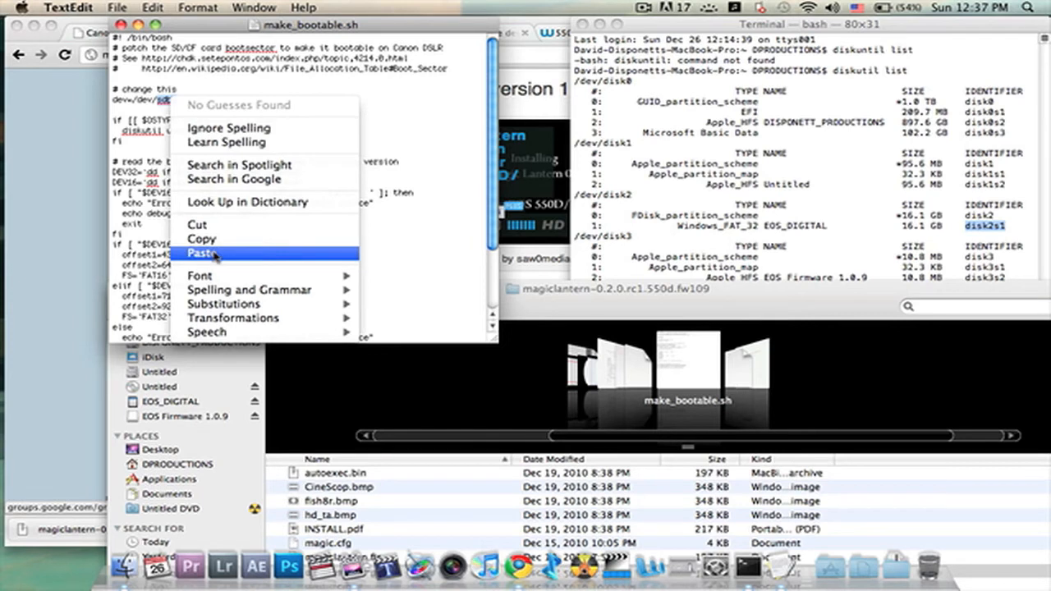
left_click(200, 252)
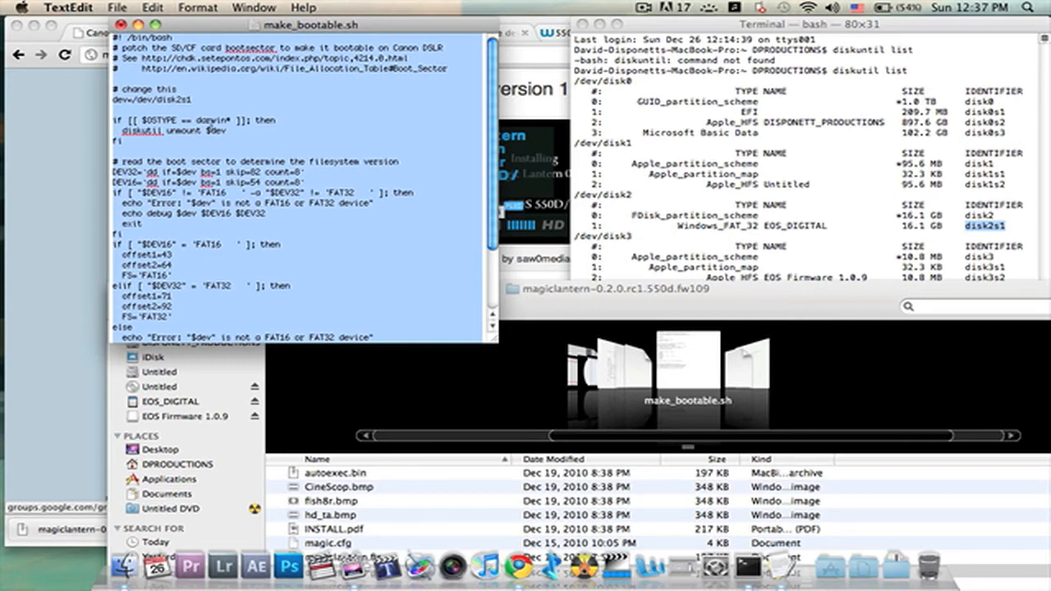
right_click(246, 123)
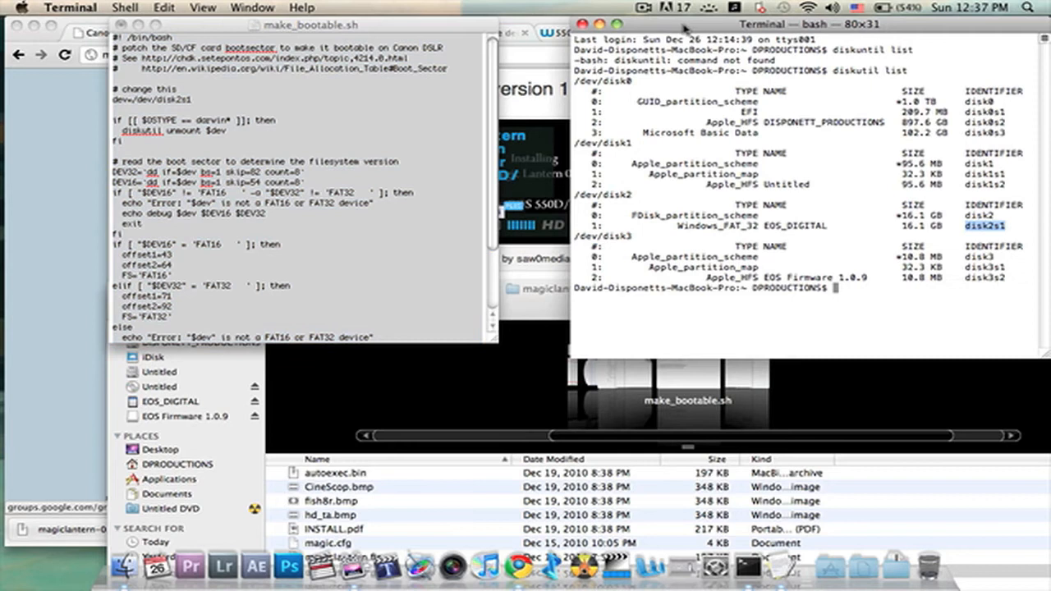
Run the make_bootable.sh commands in a new Terminal window, writing boot flags to /dev/disk2s1
left_click(124, 7)
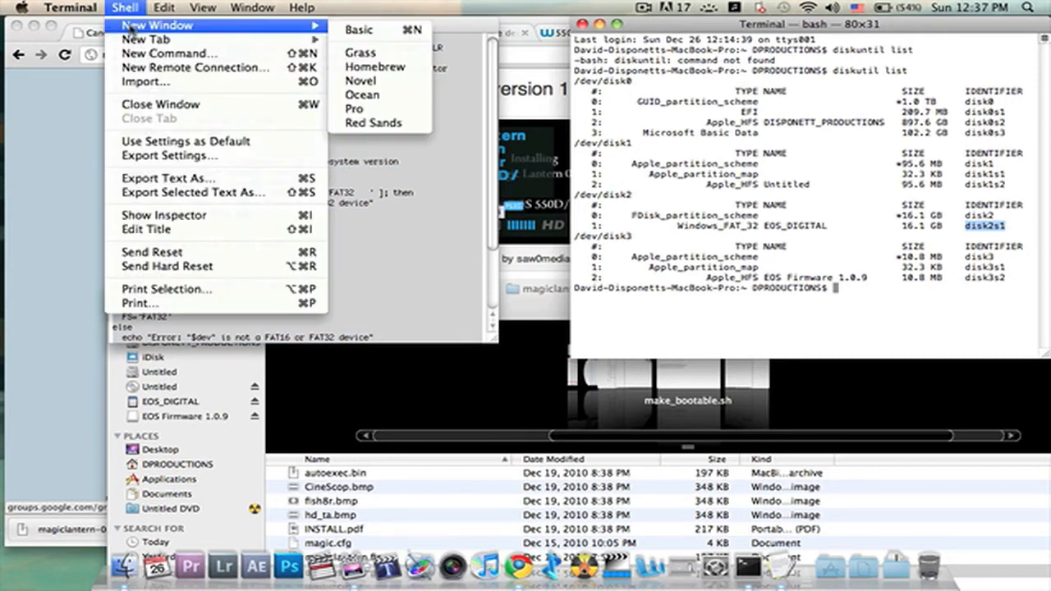
left_click(358, 30)
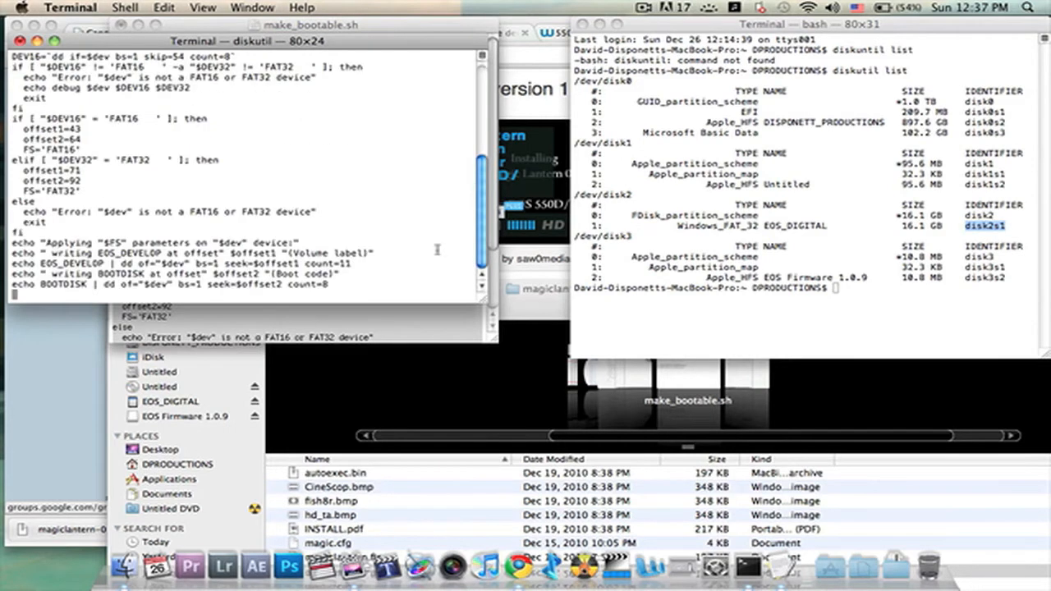
key("Return")
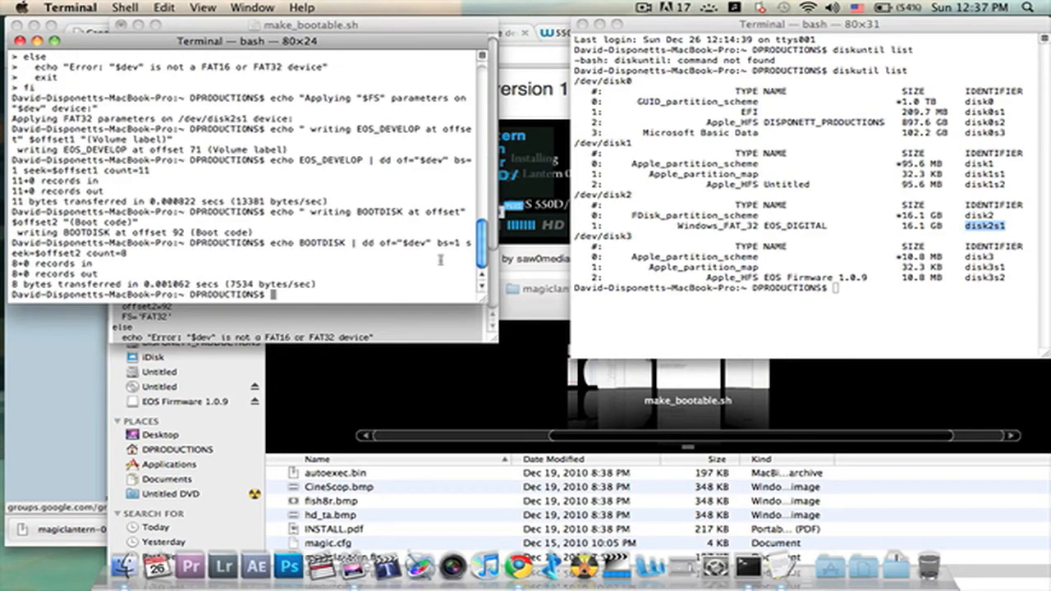
mouse_move(447, 279)
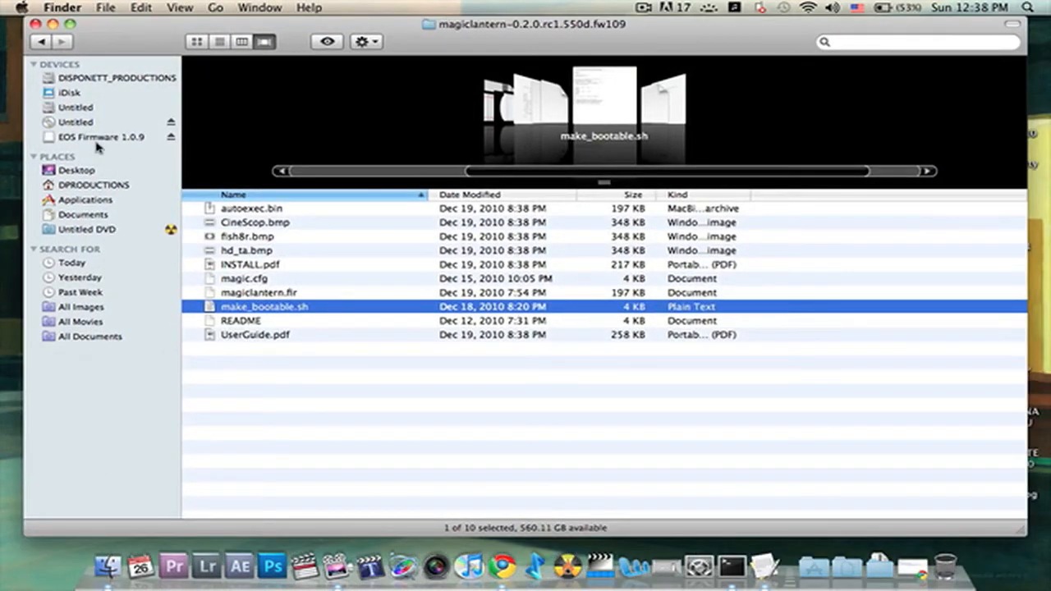
mouse_move(78, 141)
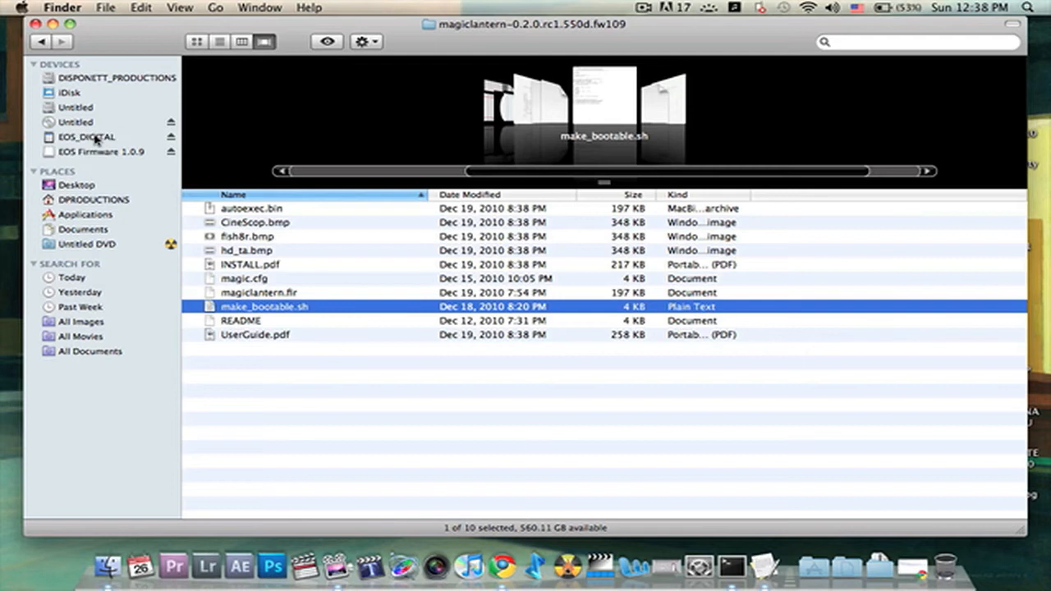
left_click(89, 136)
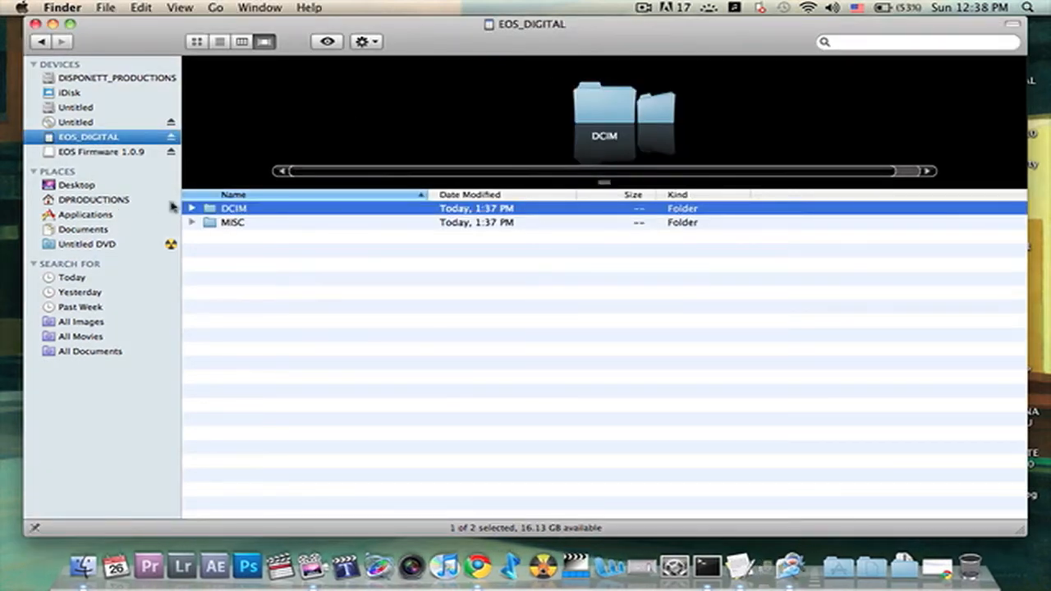
left_click(94, 198)
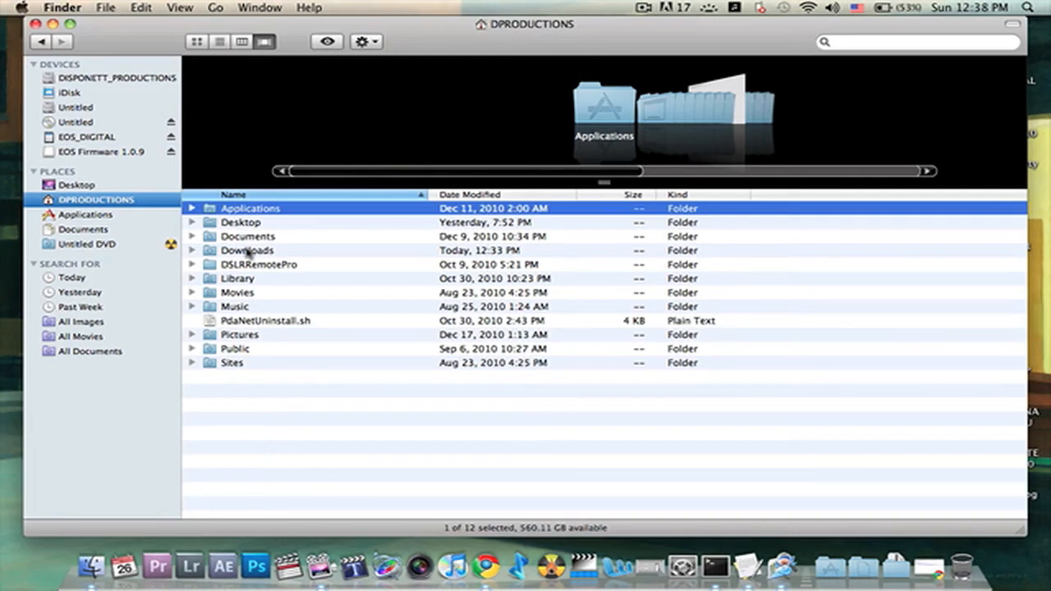
double_click(247, 249)
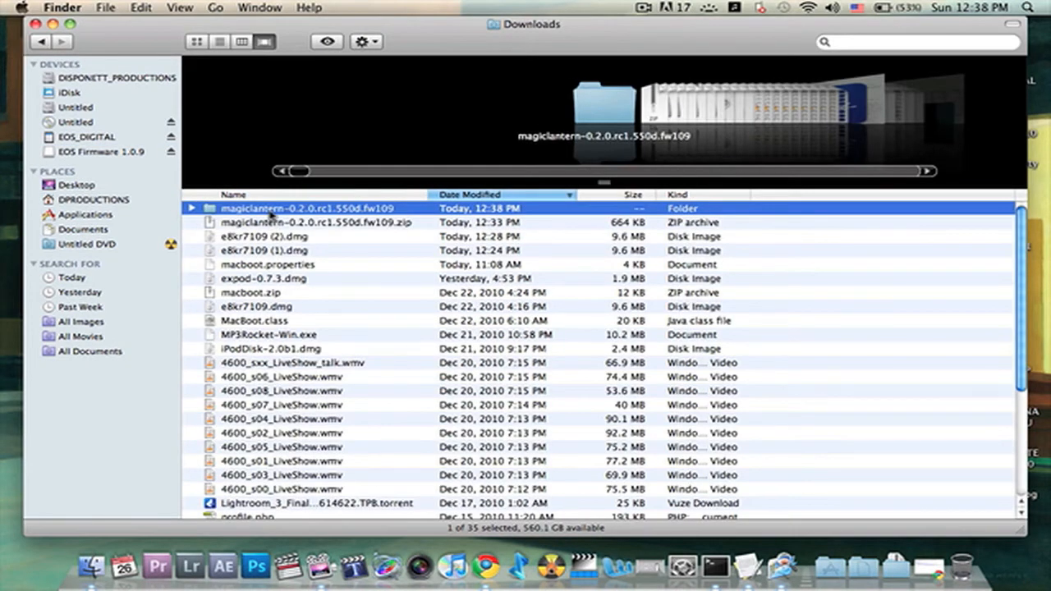
double_click(288, 207)
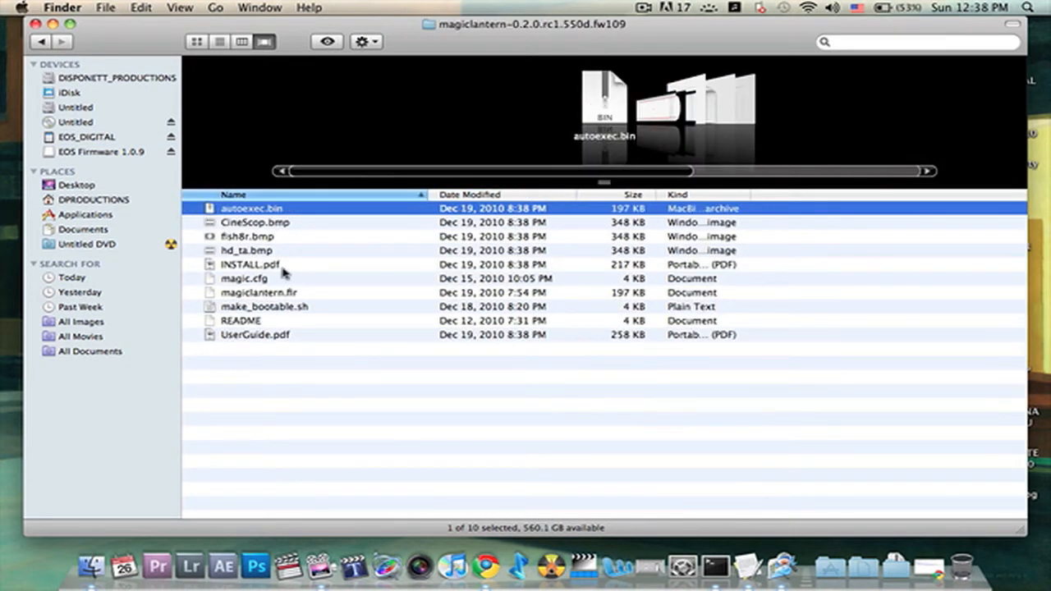
mouse_move(255, 224)
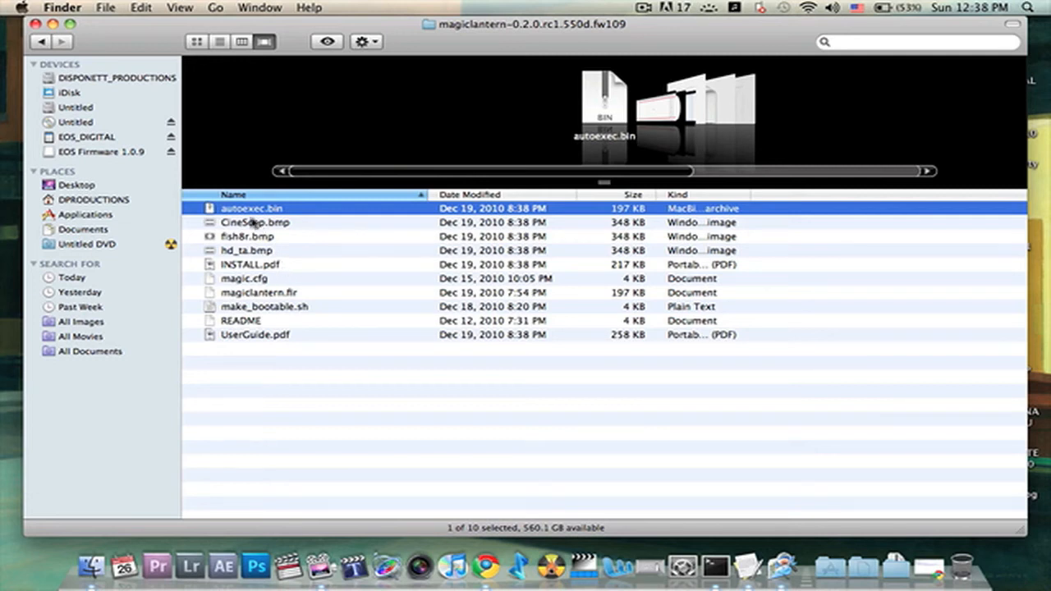
mouse_move(250, 221)
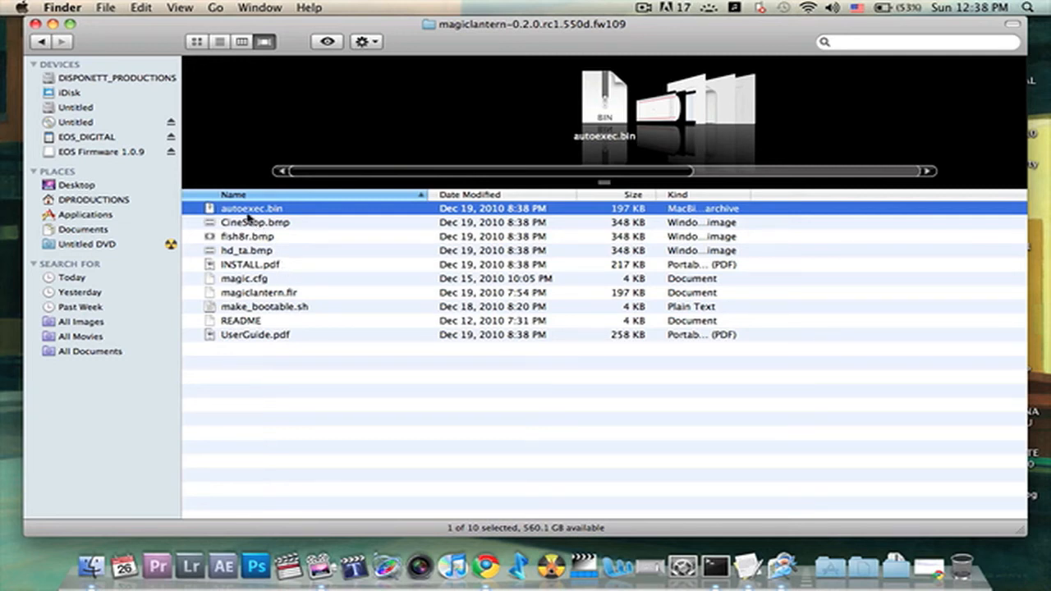
mouse_move(293, 243)
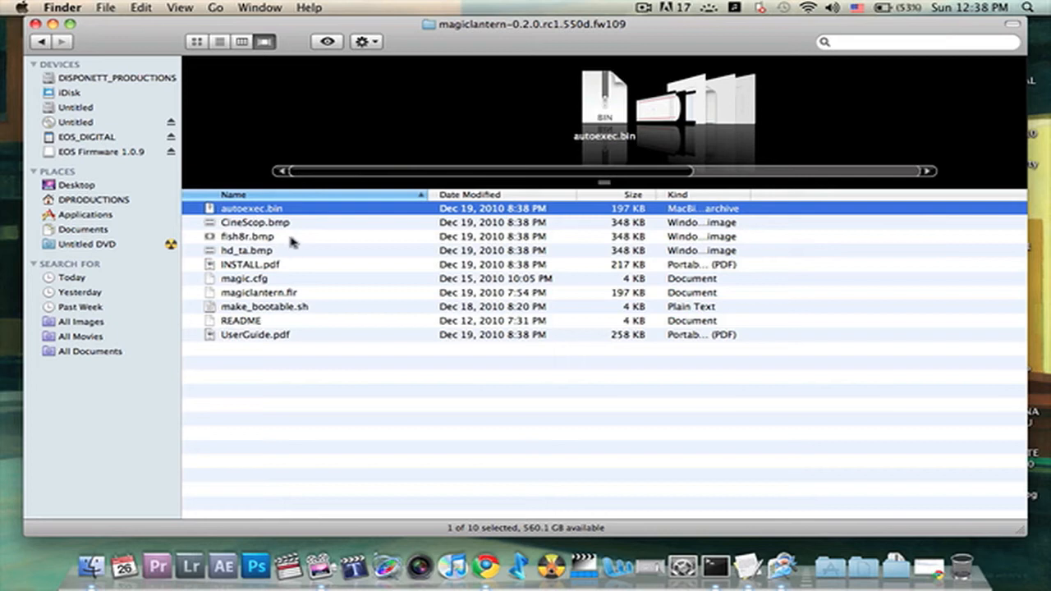
left_click(246, 250)
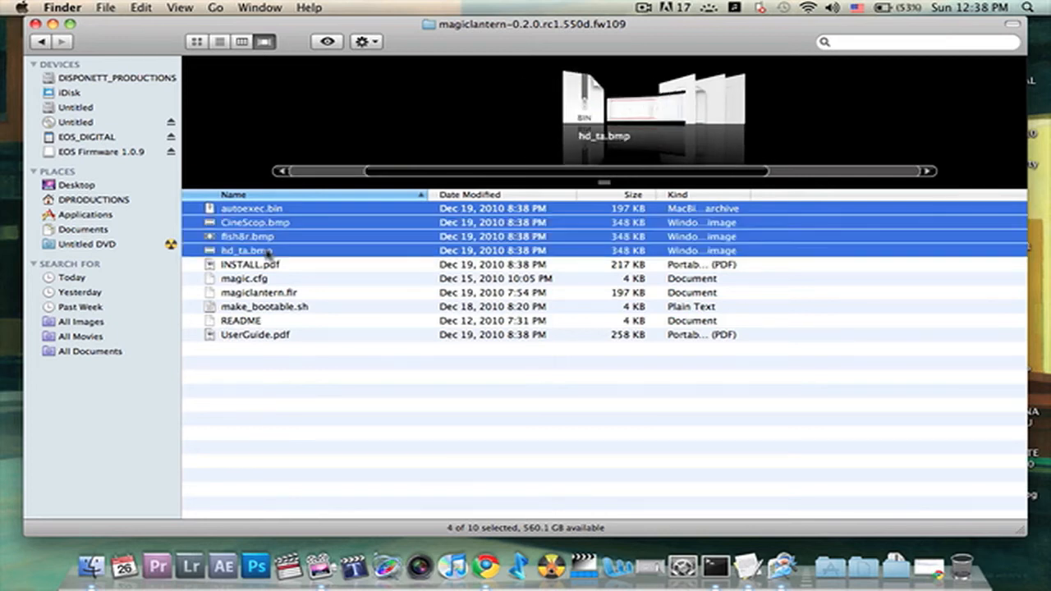
left_click(644, 7)
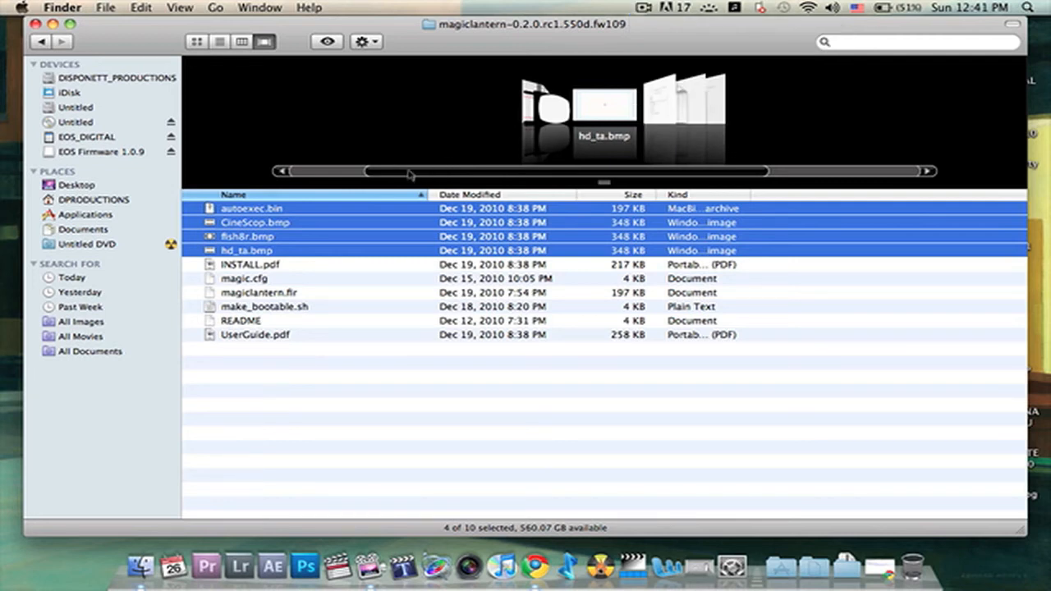
mouse_move(309, 220)
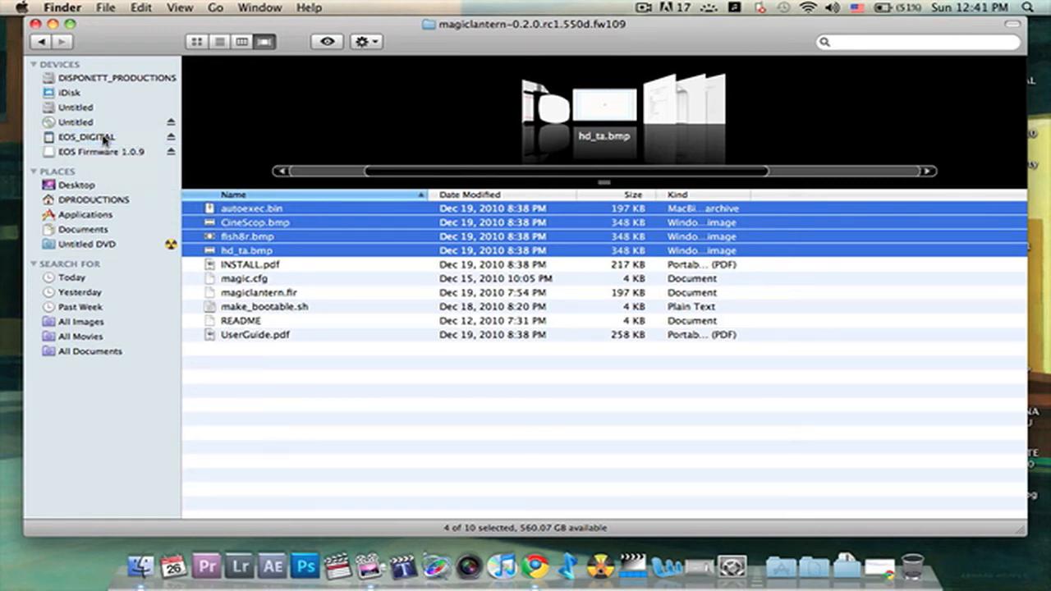
mouse_move(164, 238)
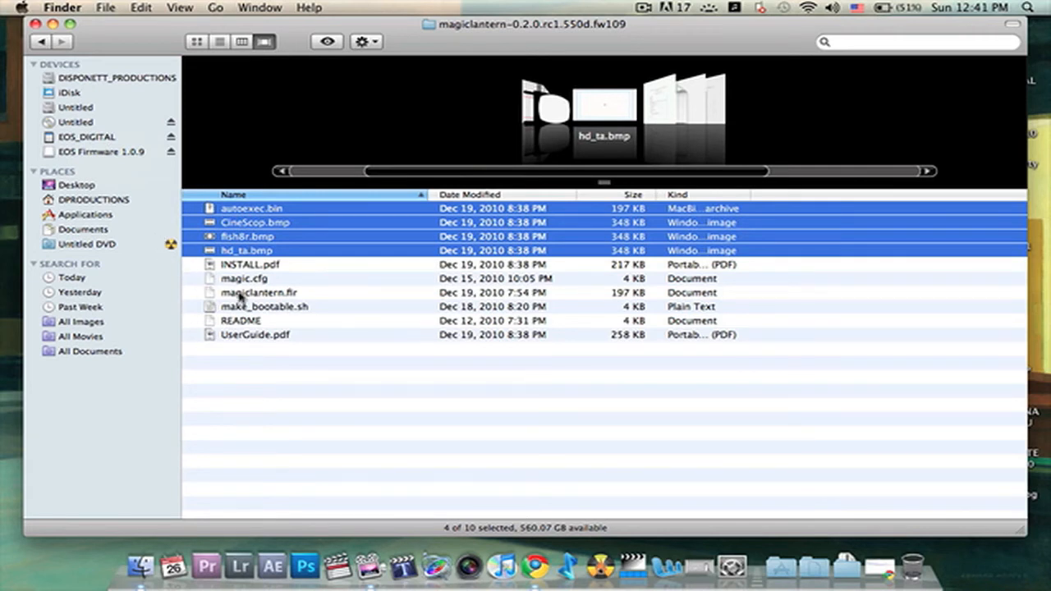
left_click(243, 279)
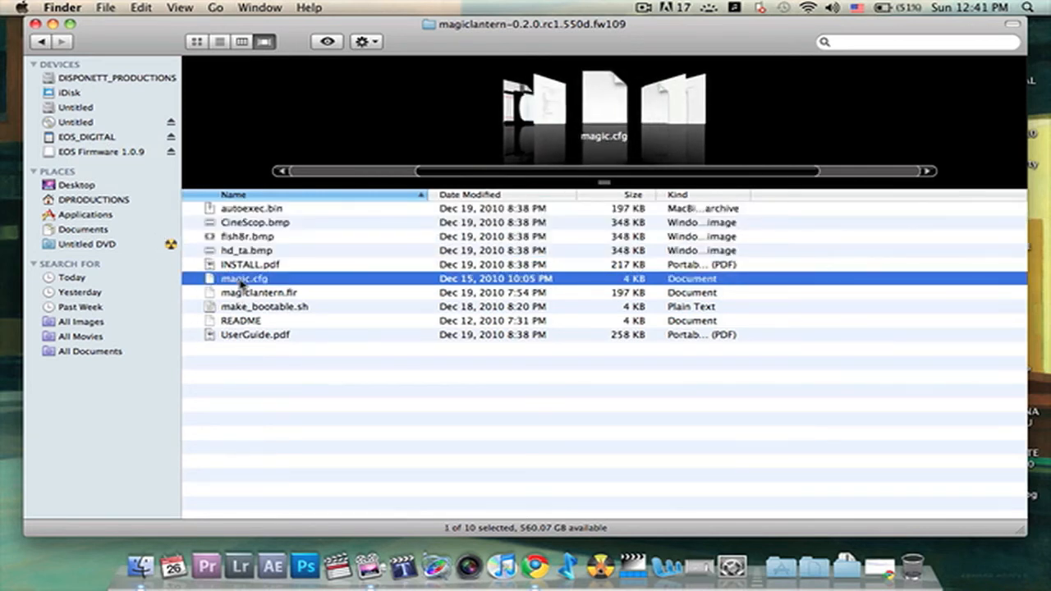
mouse_move(86, 138)
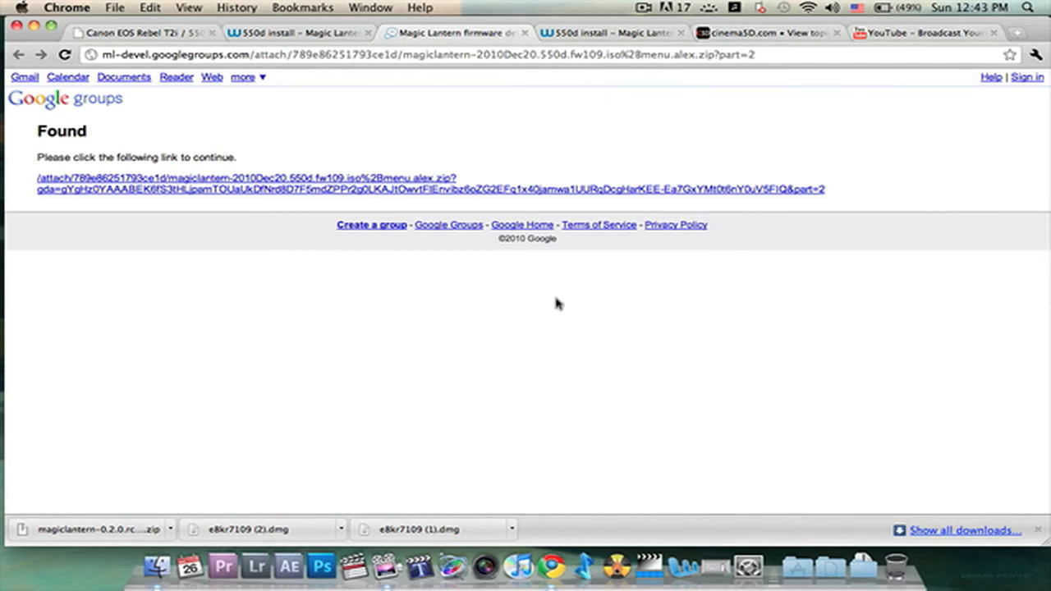
Download the ISO-menu Magic Lantern archive and reveal it in Finder's Downloads
left_click(263, 182)
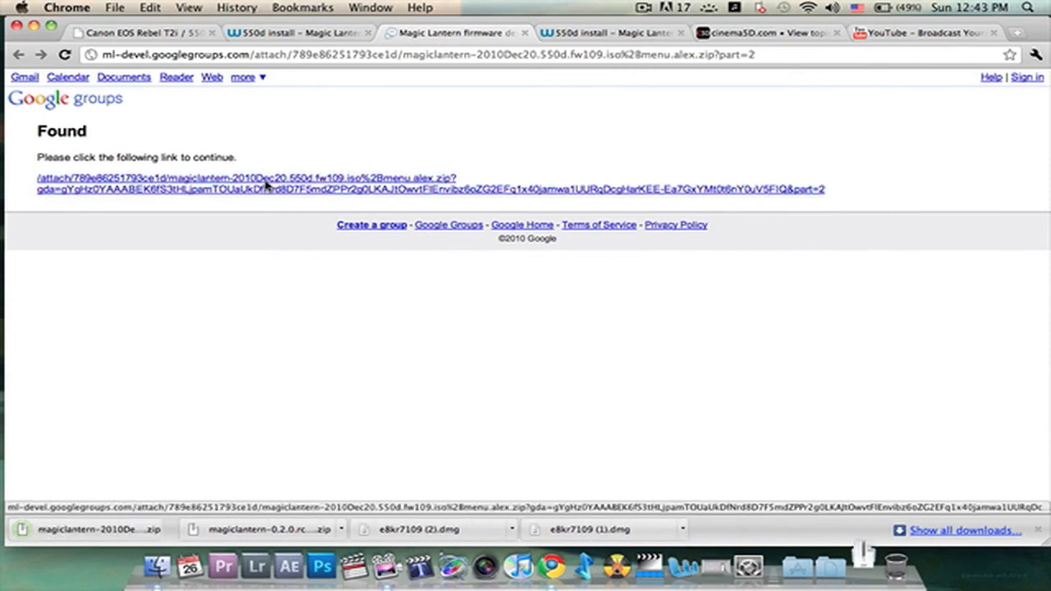
left_click(90, 528)
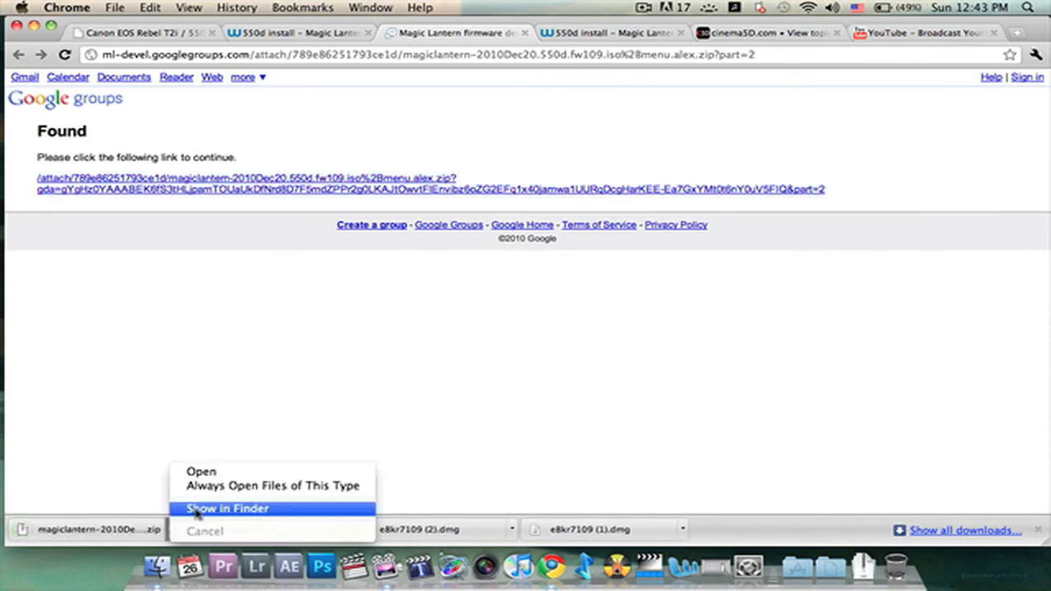
left_click(226, 509)
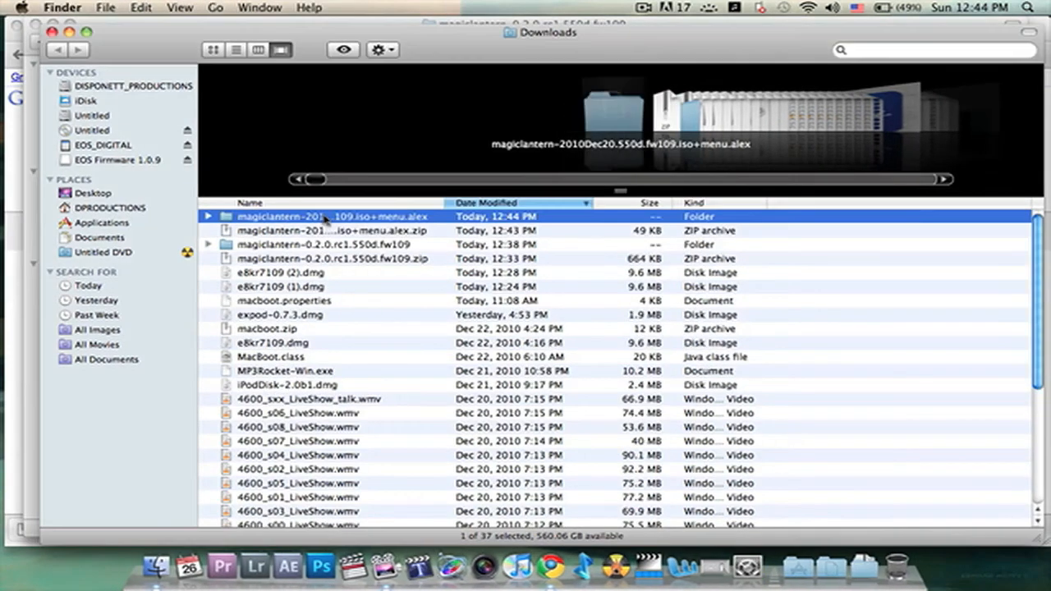
Inside the magiclantern-2010Dec20 iso+menu folder, select from autoexec.bin through magic.cfg, leaving README out
double_click(329, 216)
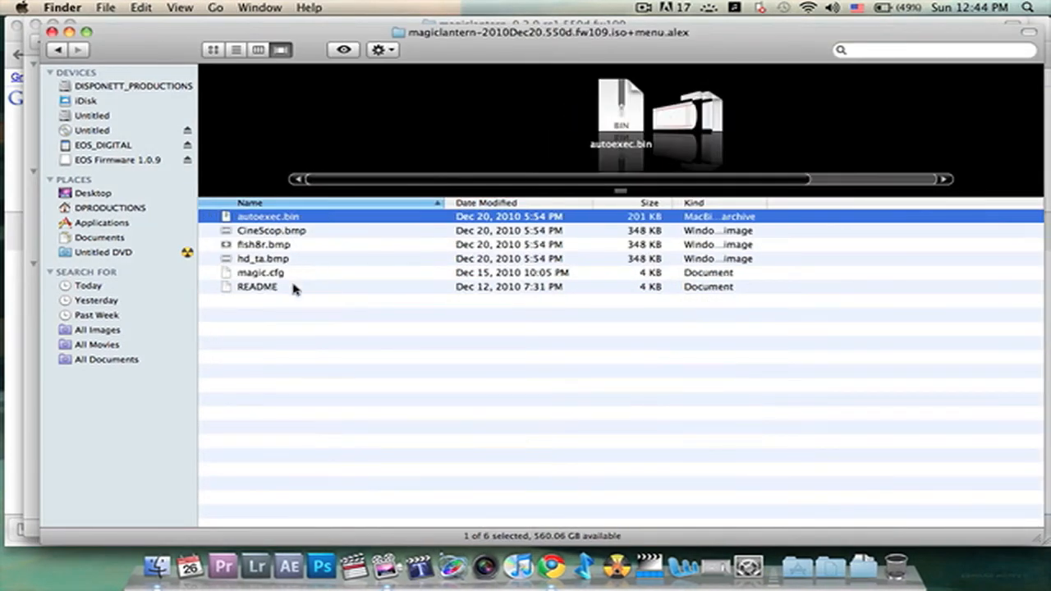
left_click(260, 272)
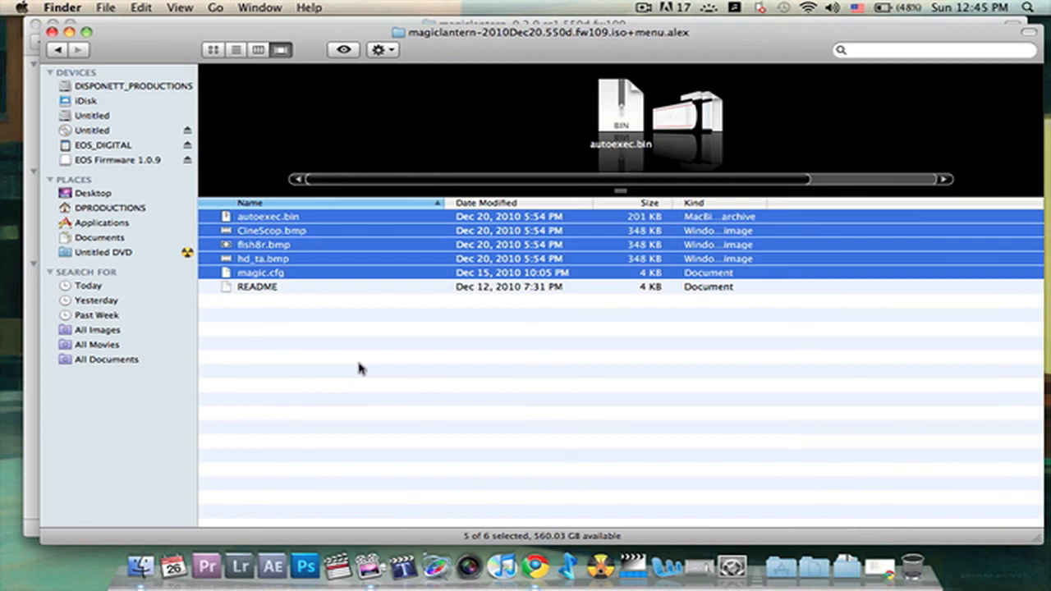
mouse_move(365, 375)
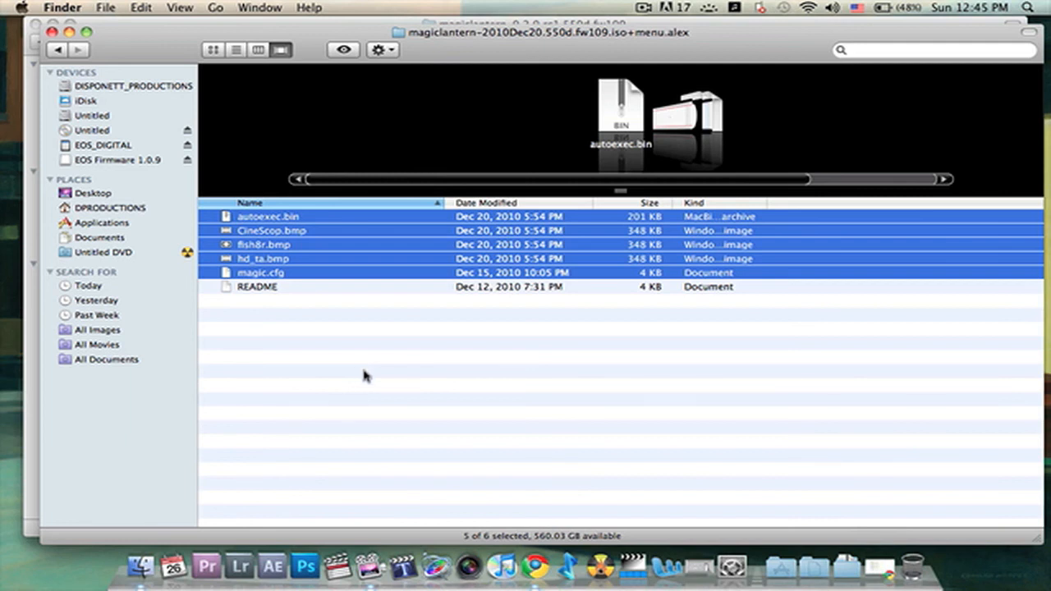